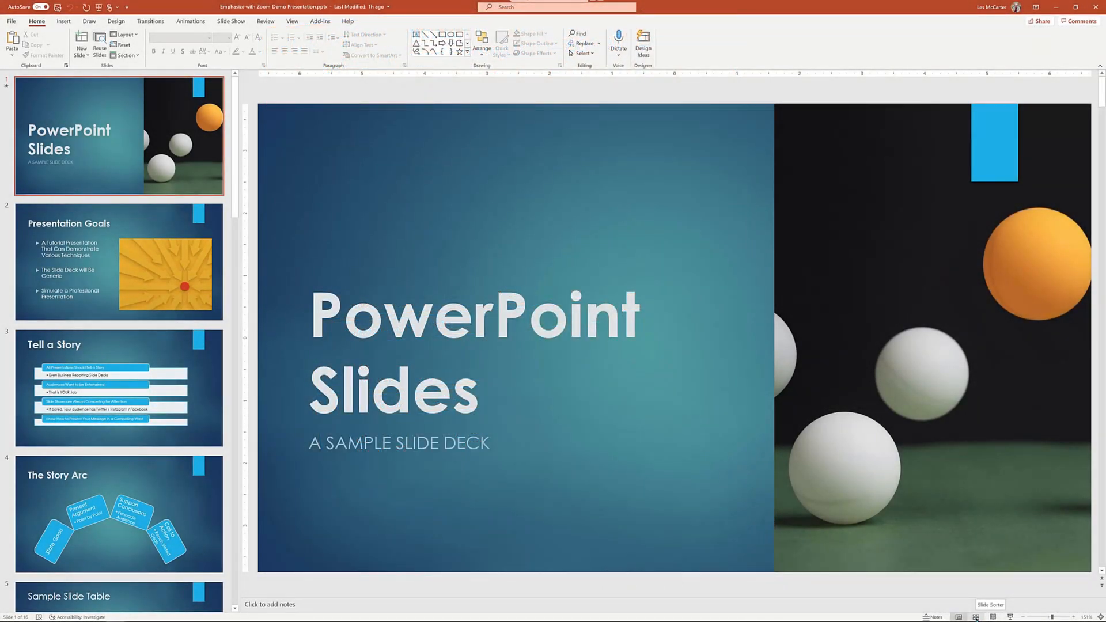
Switch the deck to Slide Sorter view to see all slide thumbnails
left_click(958, 617)
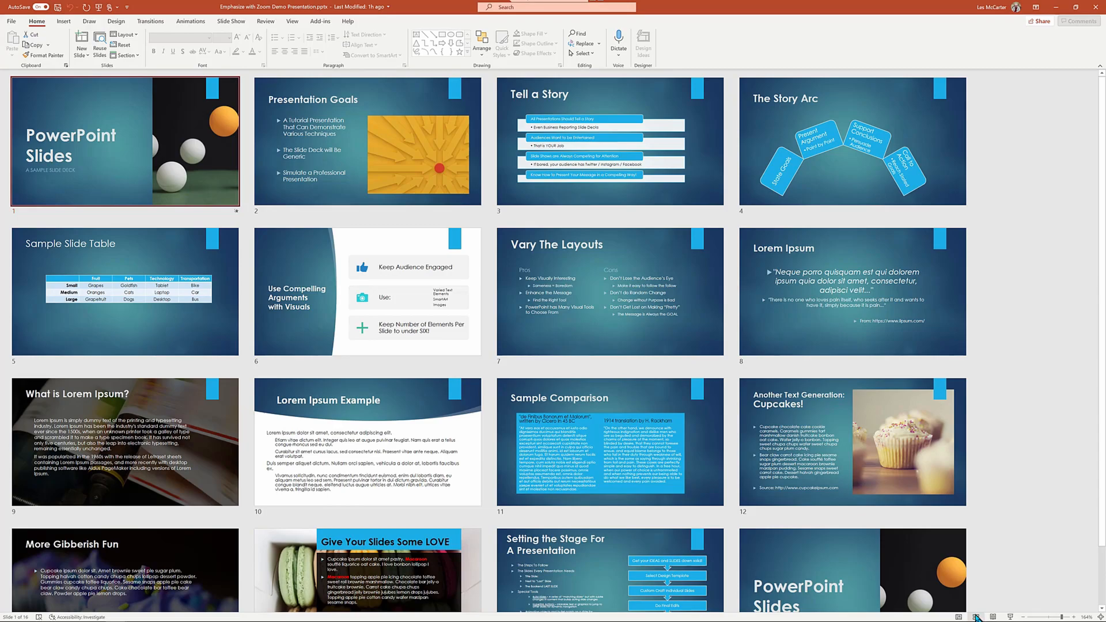
mouse_move(834, 421)
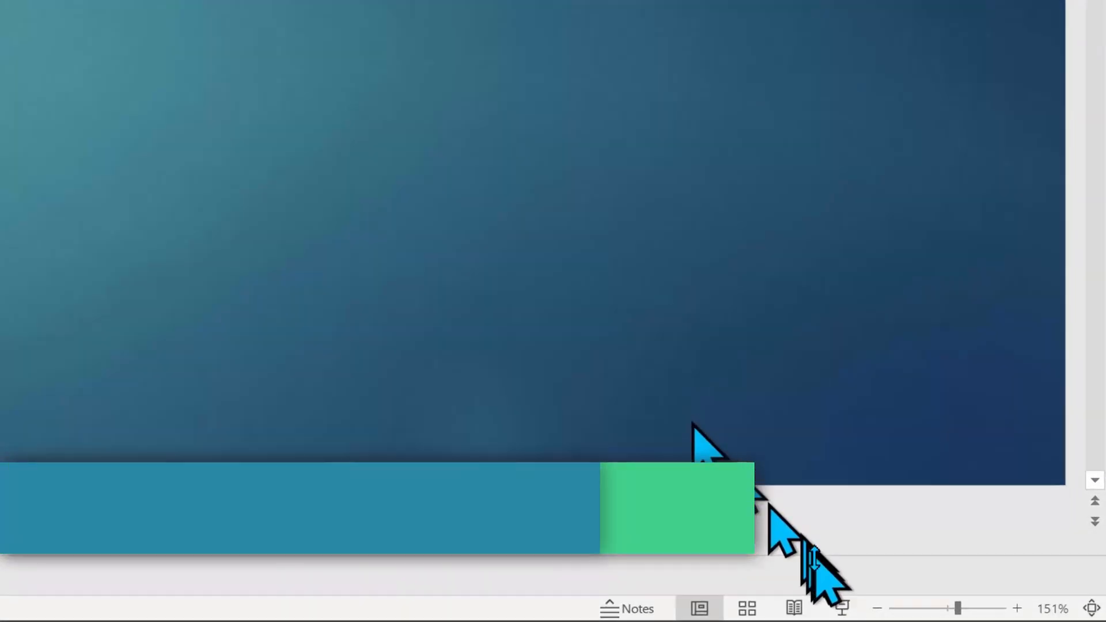
left_click(747, 608)
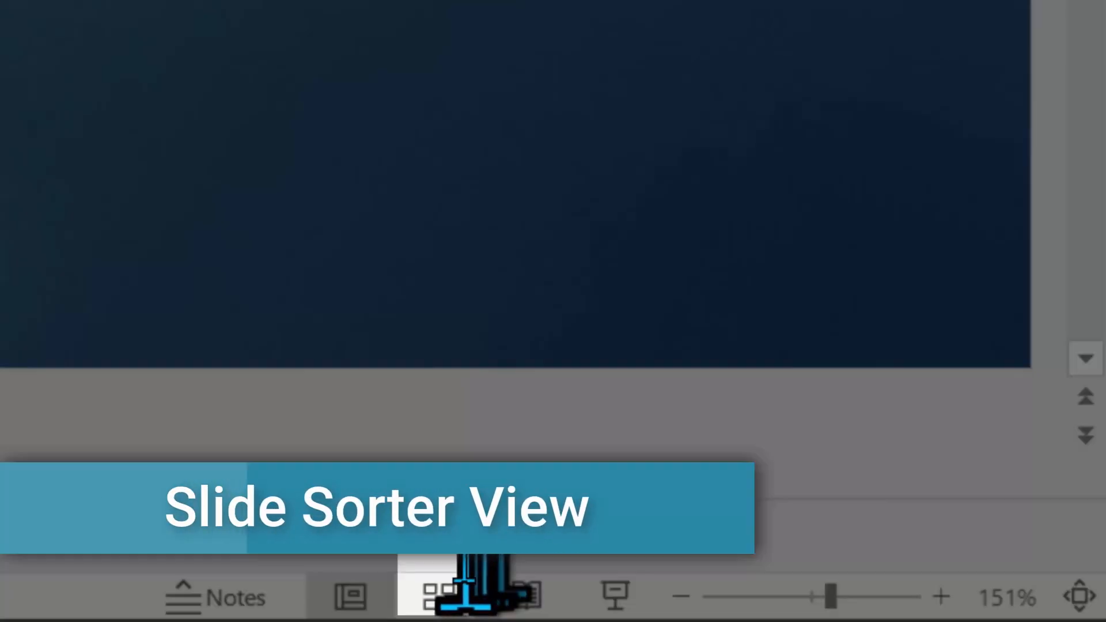
left_click(442, 597)
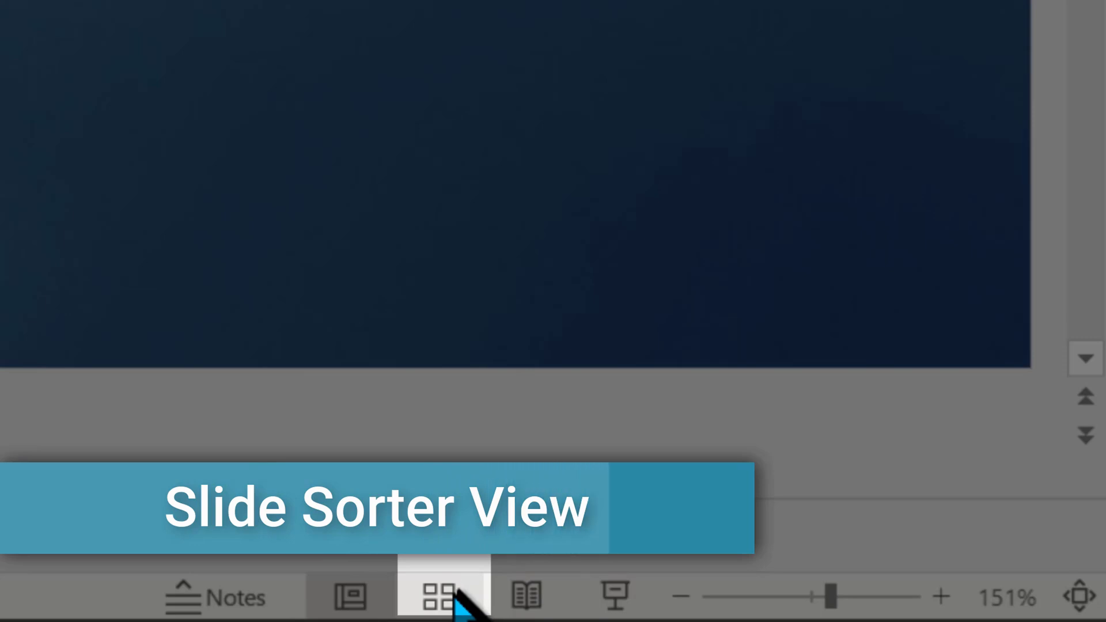
left_click(443, 597)
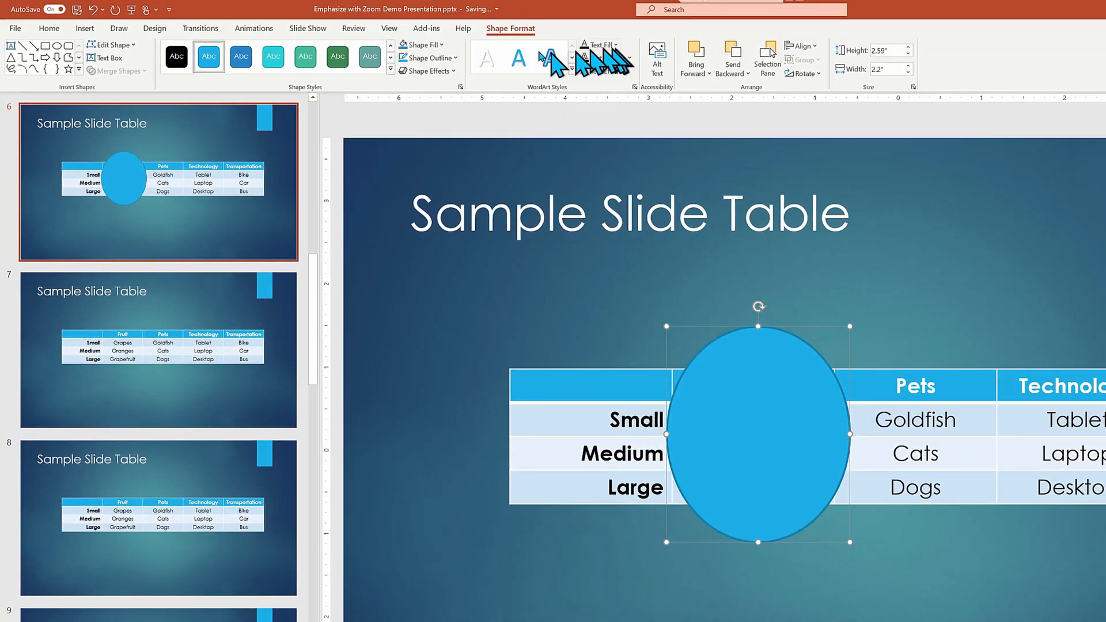
Give the oval no fill and a thicker red outline
left_click(420, 41)
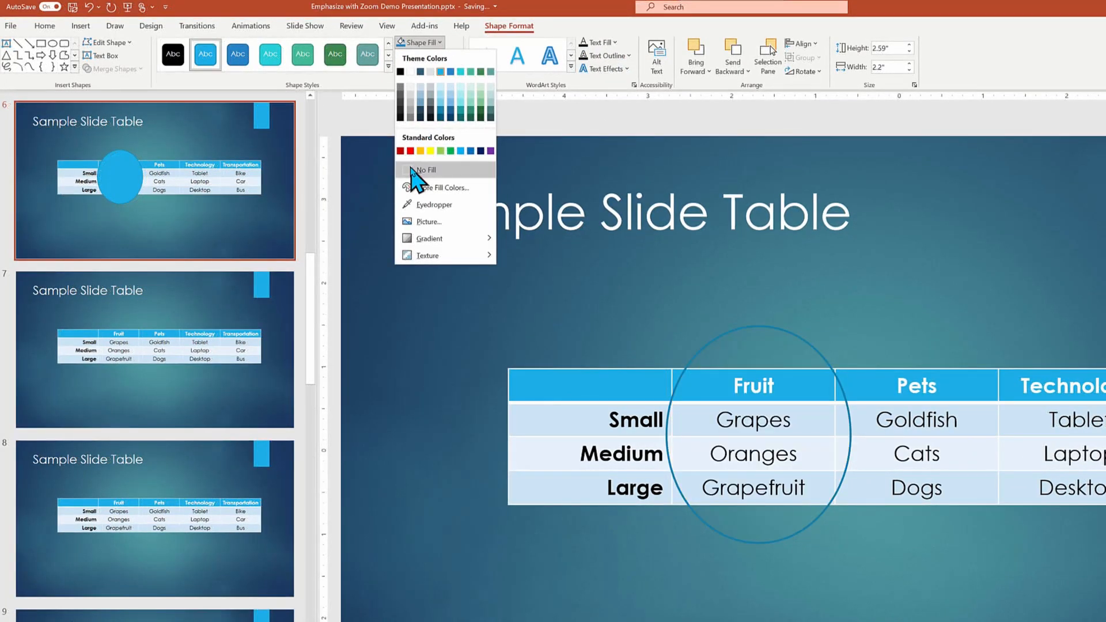
left_click(418, 56)
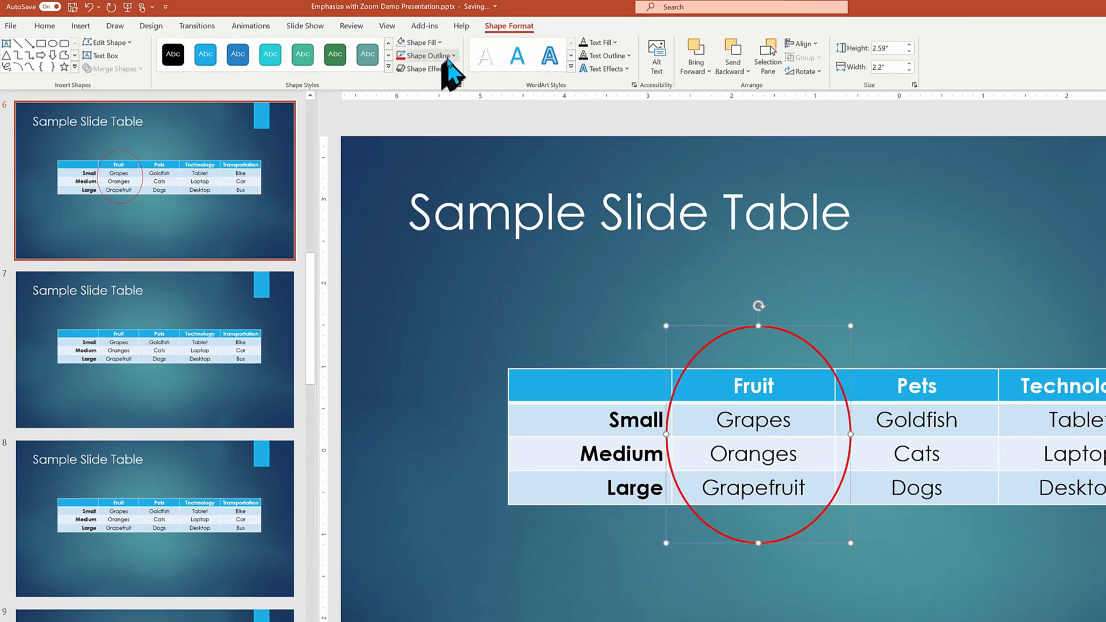
left_click(413, 55)
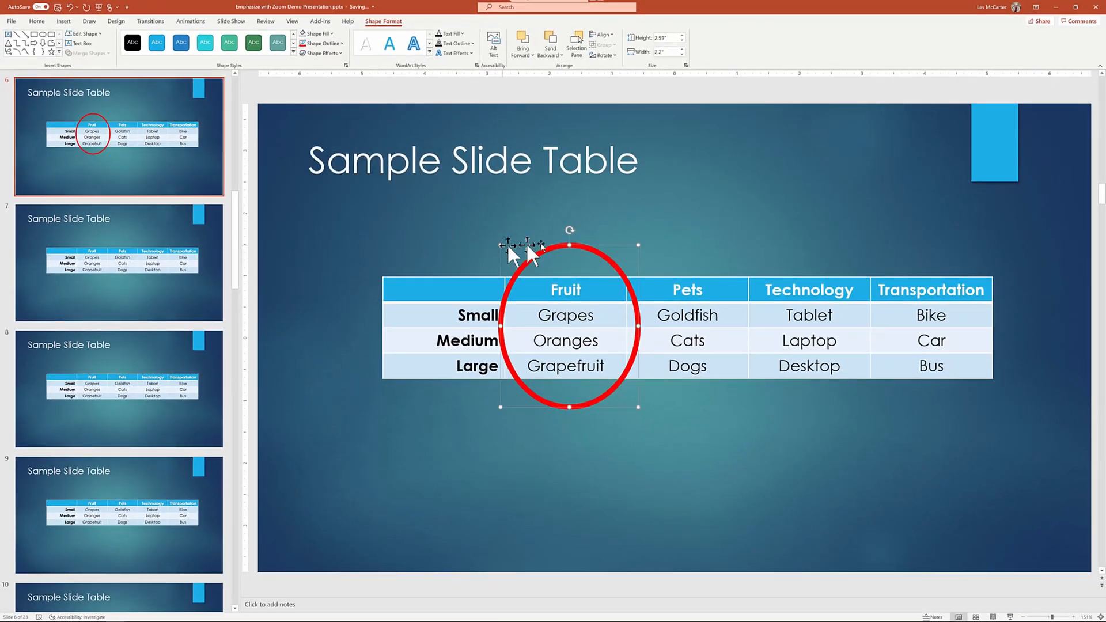
mouse_move(345, 299)
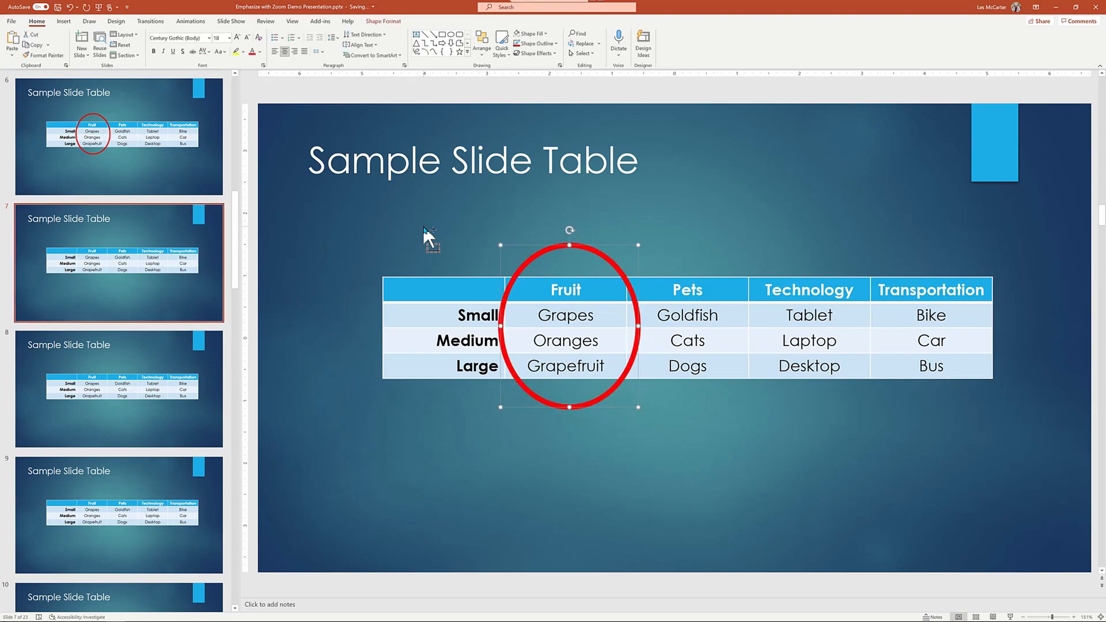
Place red oval copies over the Pets, Technology and Transportation columns on later slides
left_click_drag(568, 326, 686, 326)
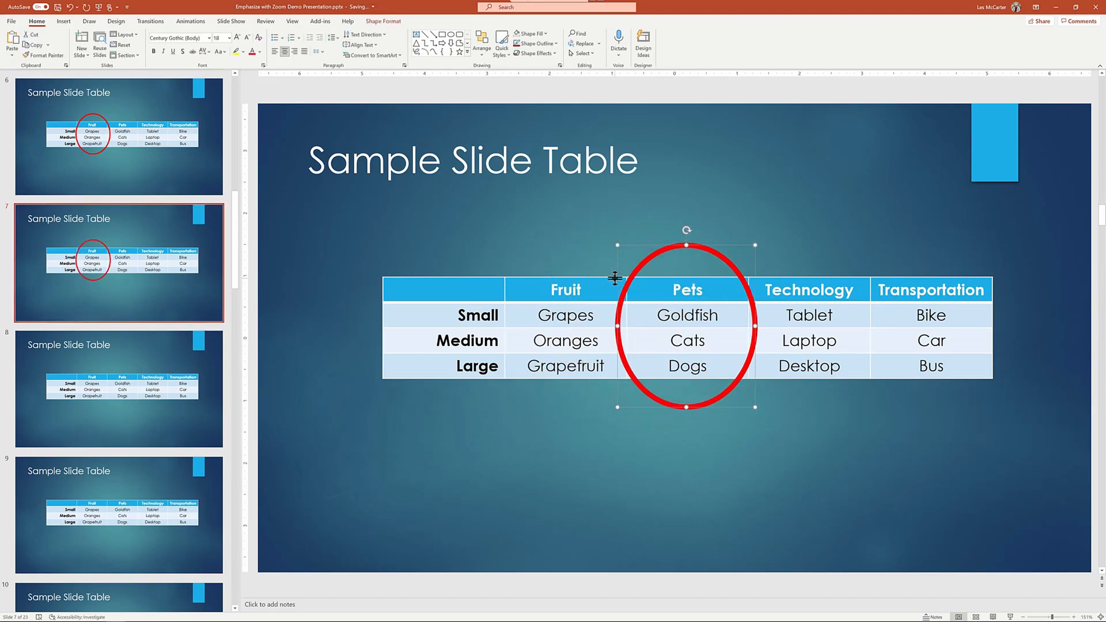
left_click(119, 387)
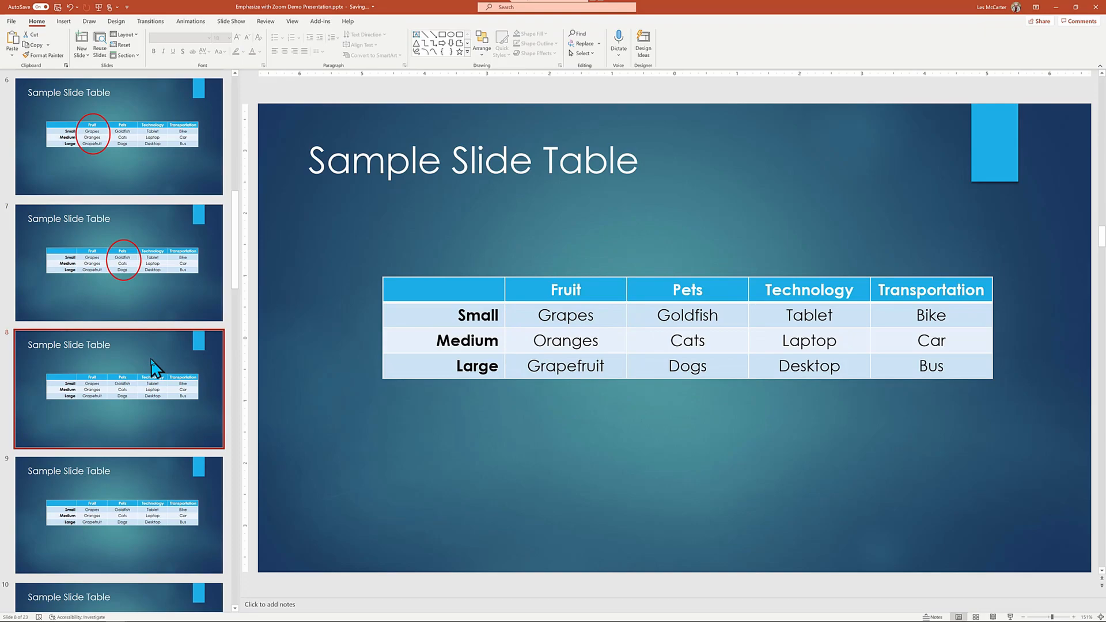
key("Right")
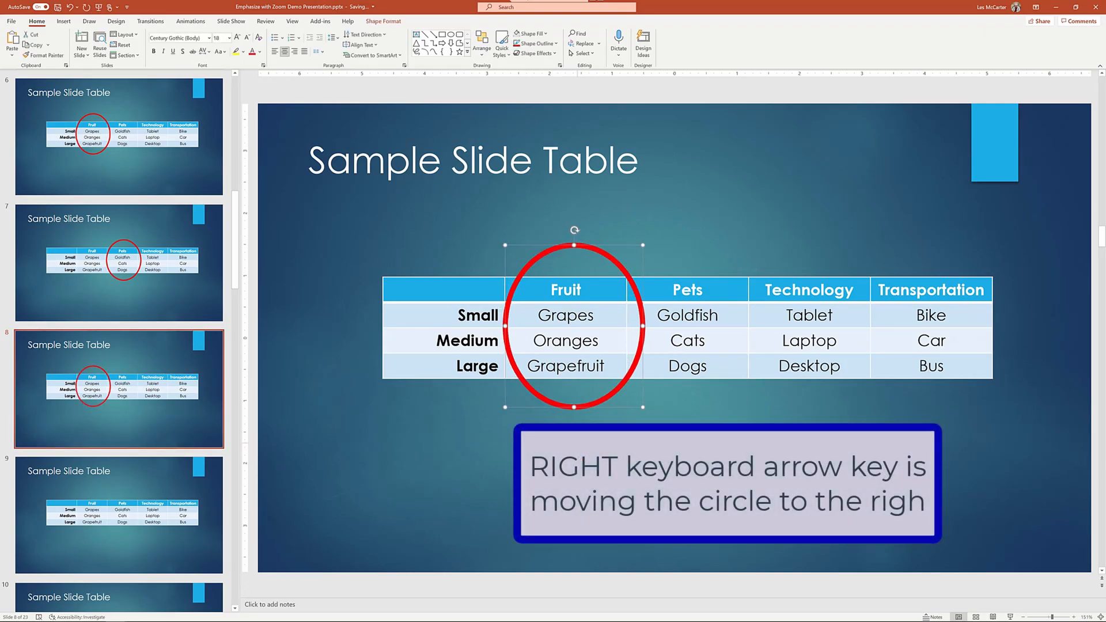
key("Right")
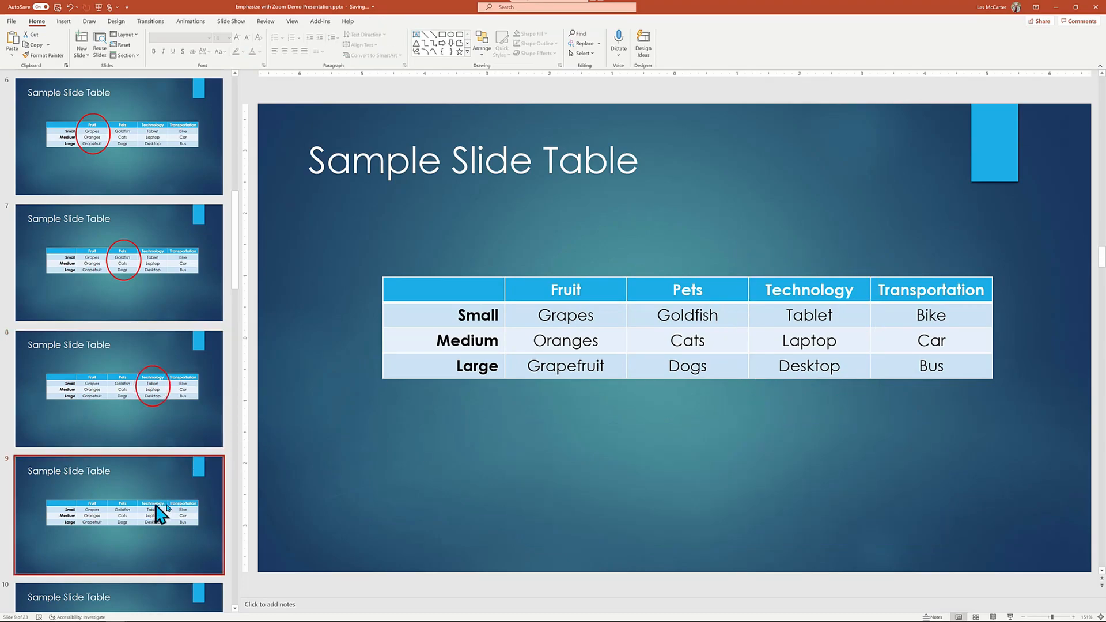
key("Right")
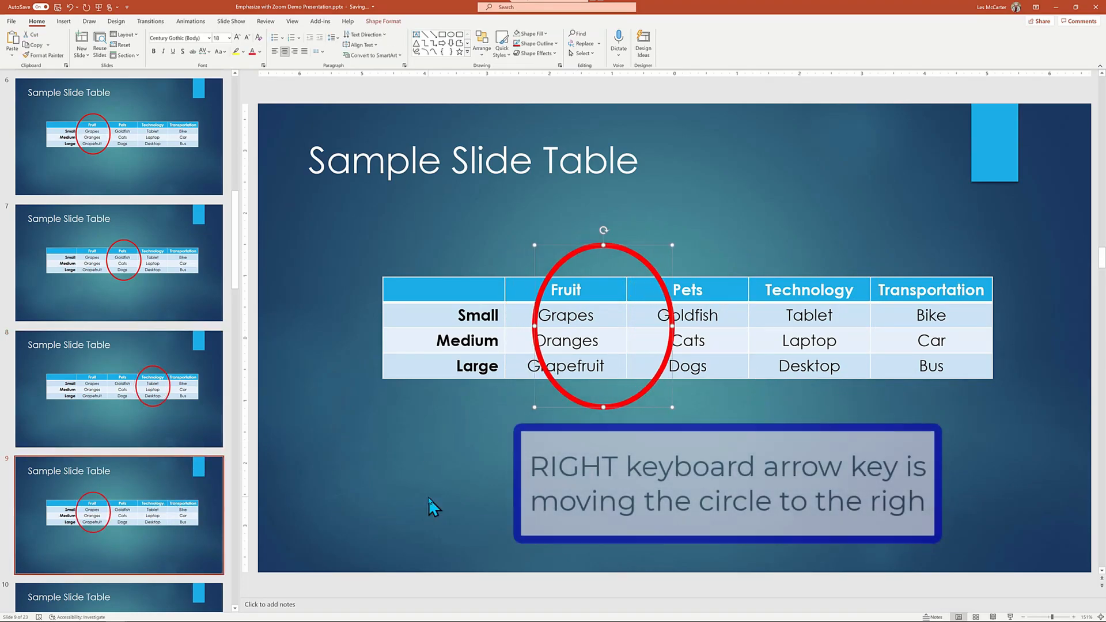
key("Right")
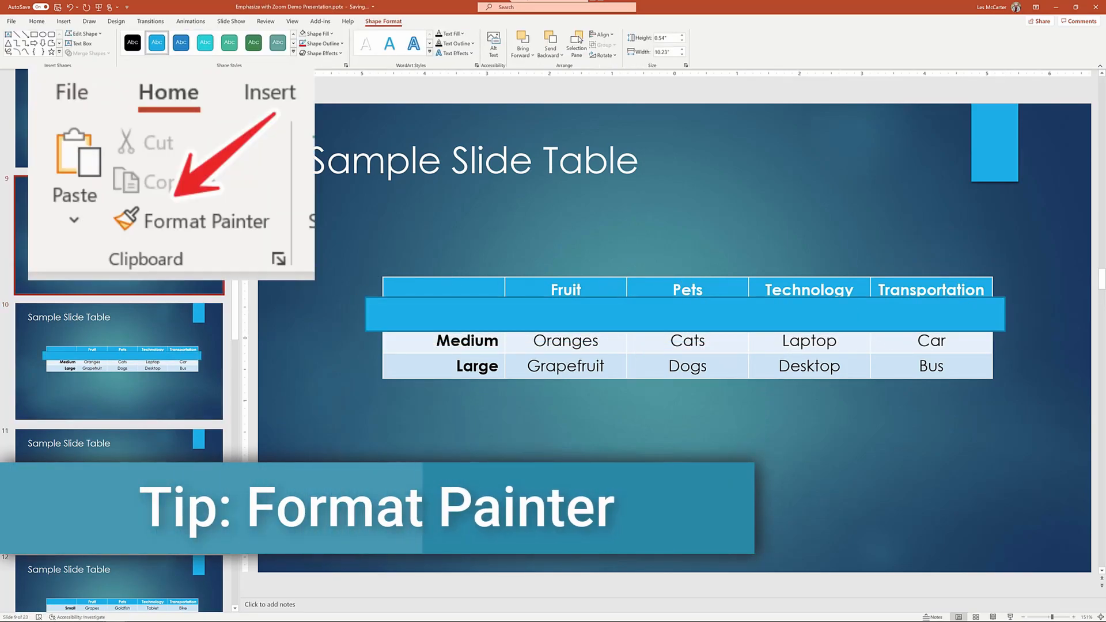
Format Paint the oval's red outline onto the bar and nudge it down a row
left_click(36, 21)
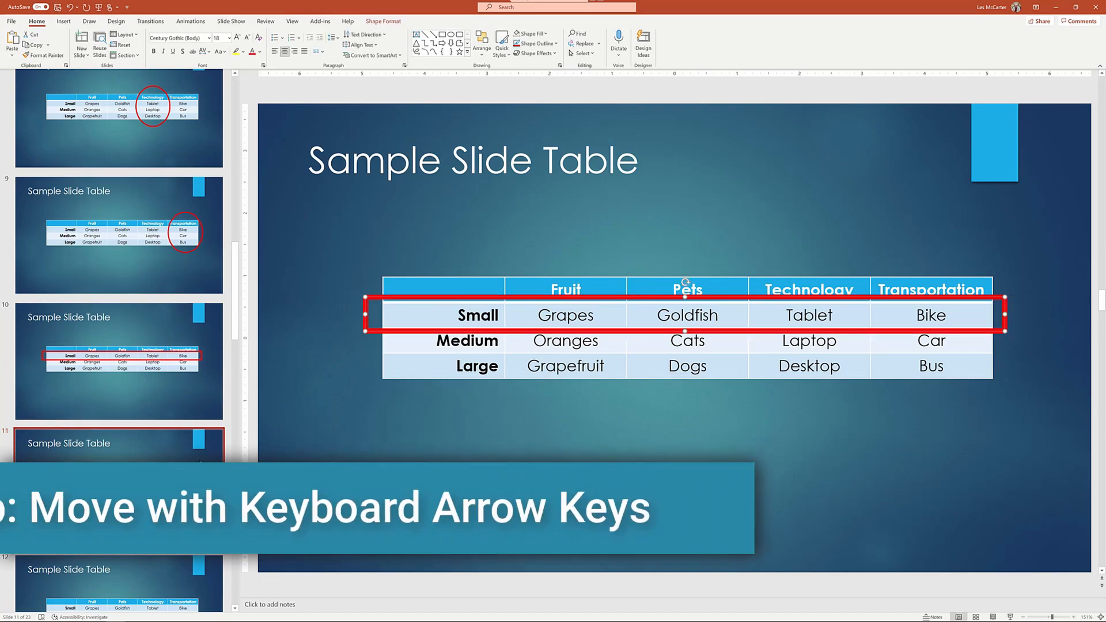
key("Down")
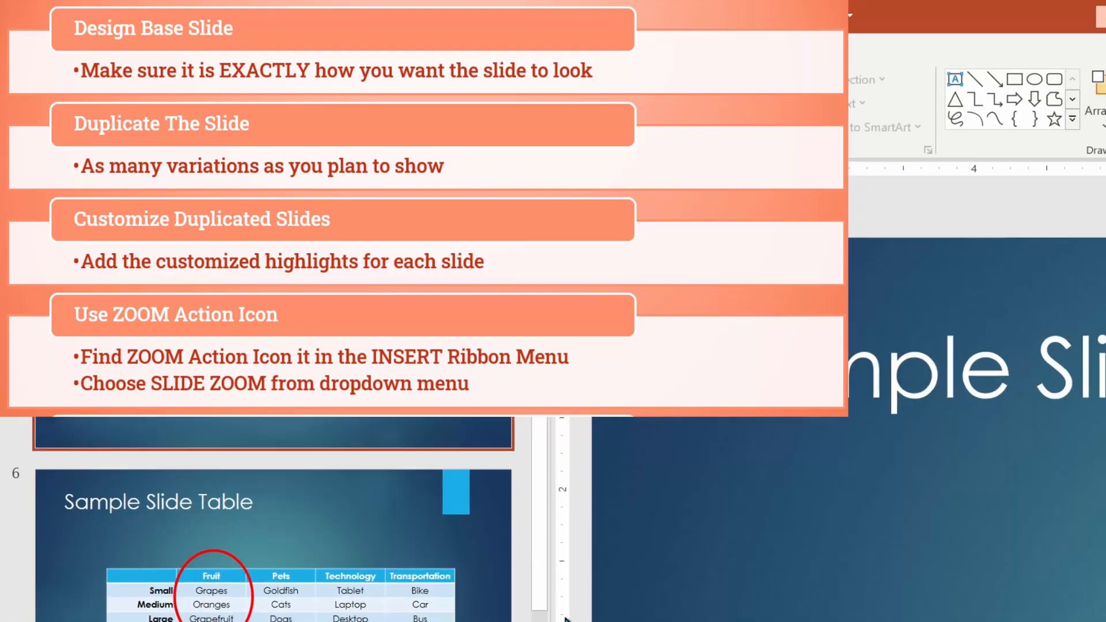
Choose Slide Zoom from the Insert tab's Zoom menu
left_click(186, 62)
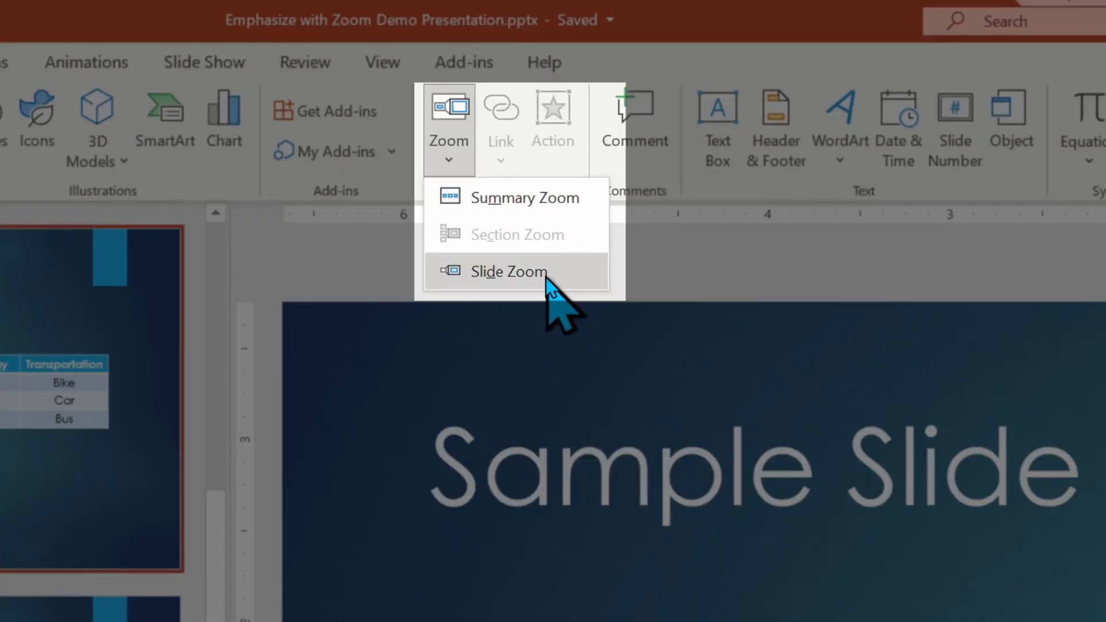
mouse_move(508, 272)
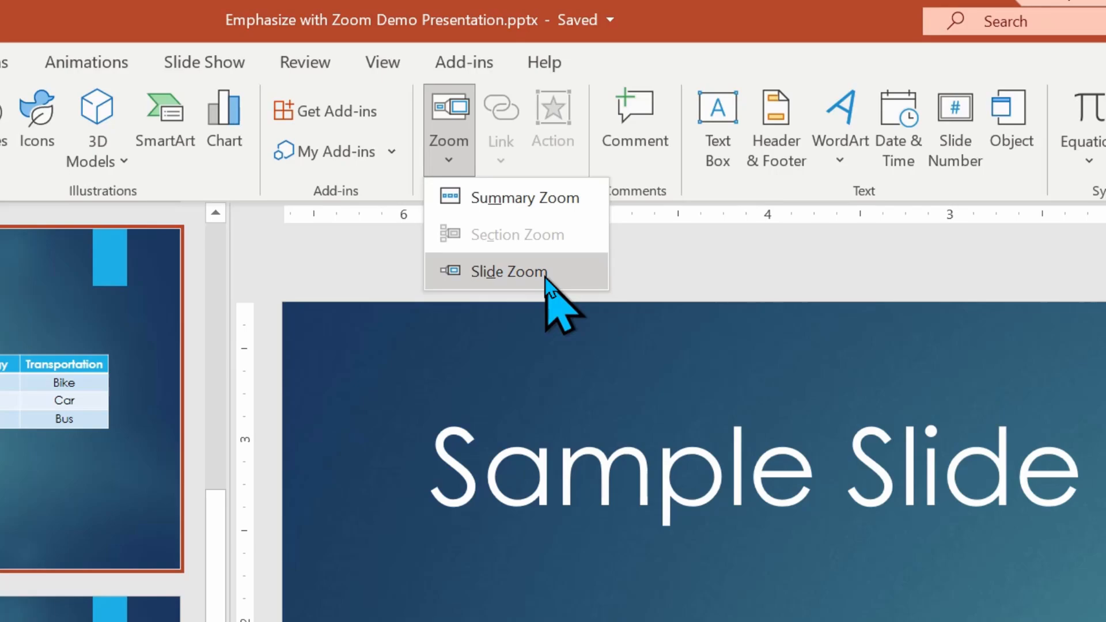
left_click(507, 271)
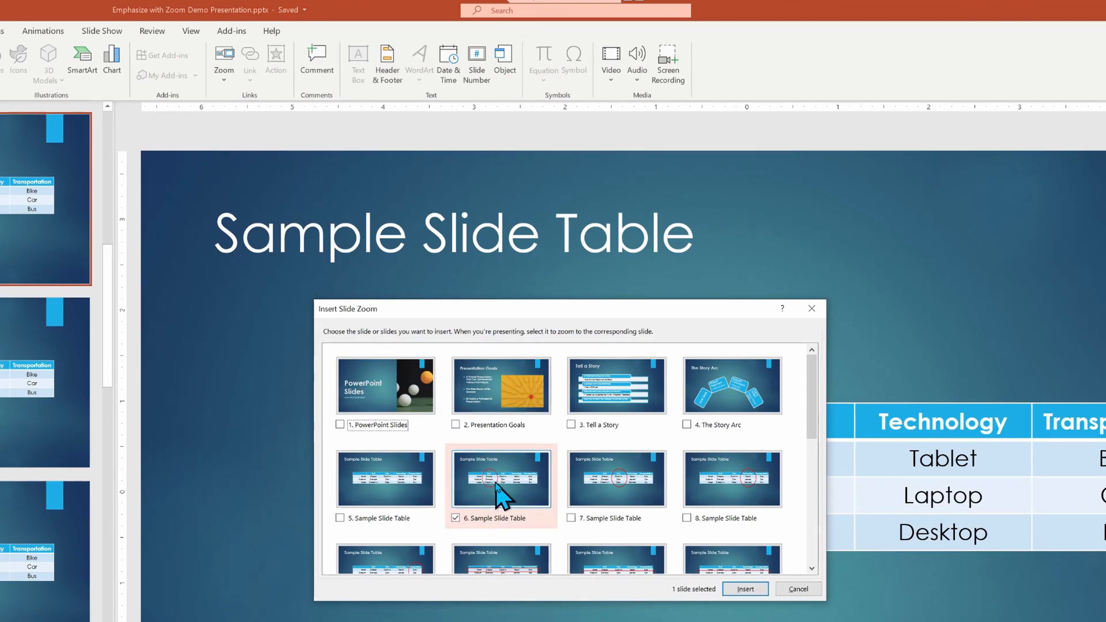
mouse_move(694, 557)
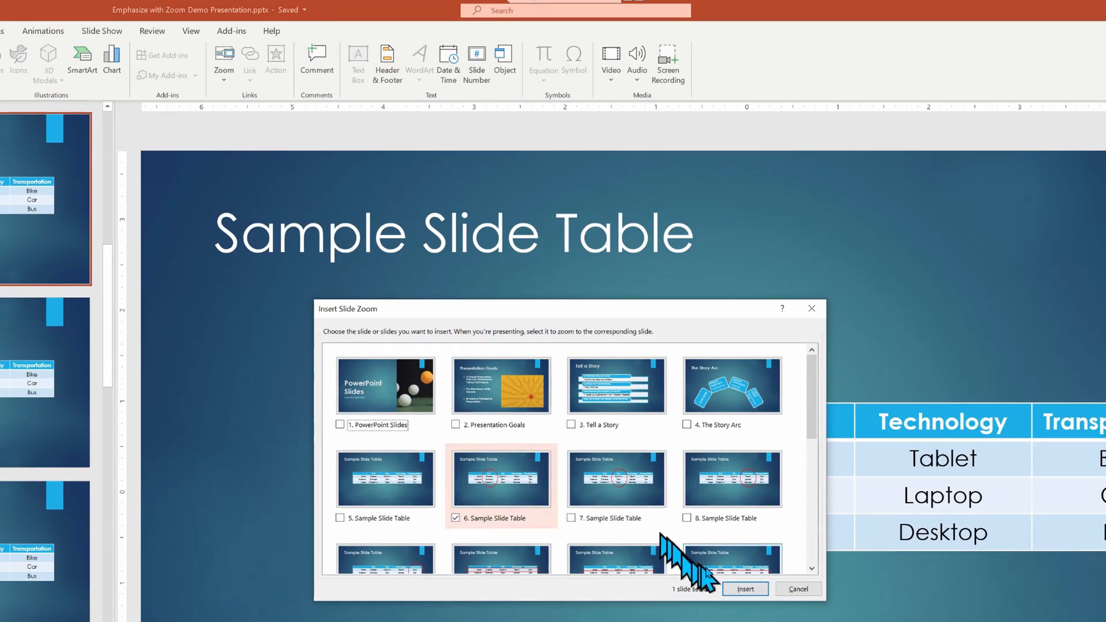
Tick slide 6 (Sample Slide Table) and insert it as a Slide Zoom
left_click(741, 586)
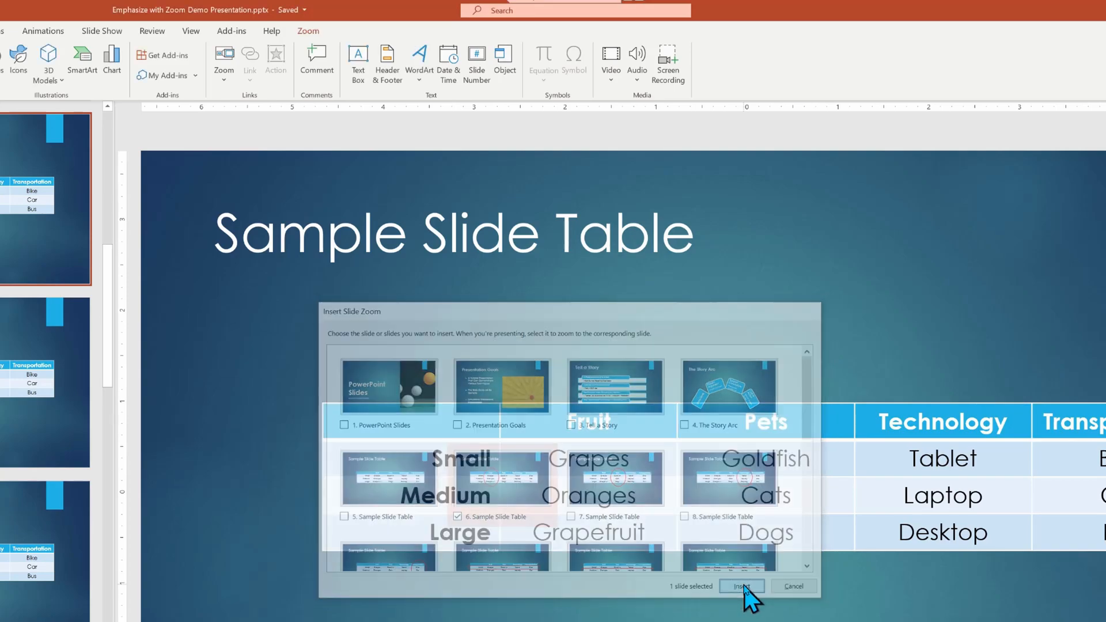
left_click(740, 587)
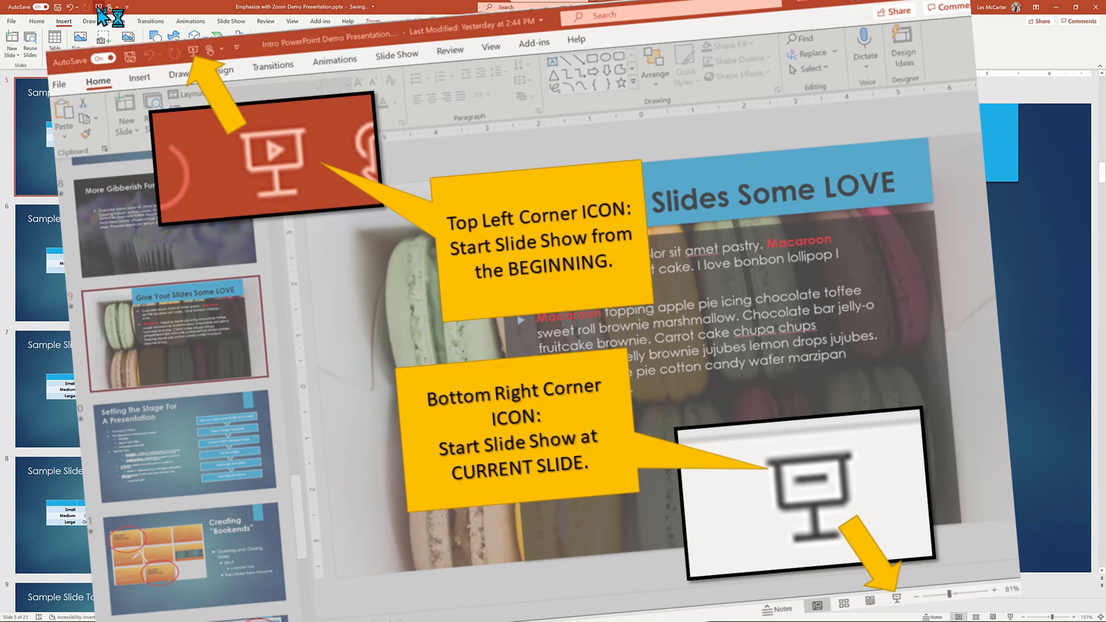
mouse_move(106, 14)
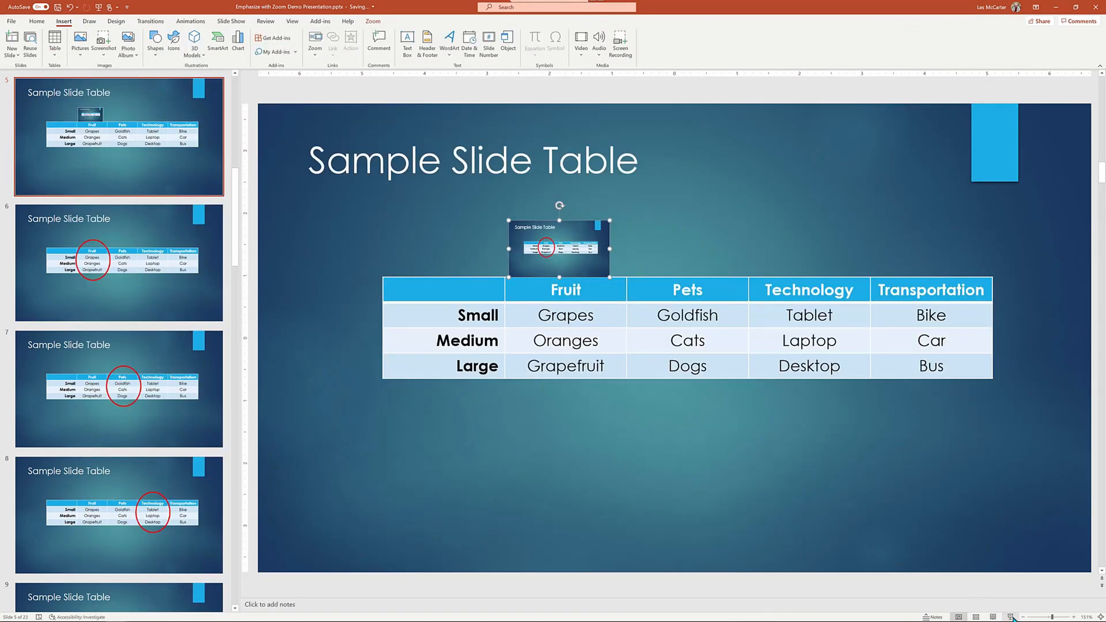
mouse_move(1011, 616)
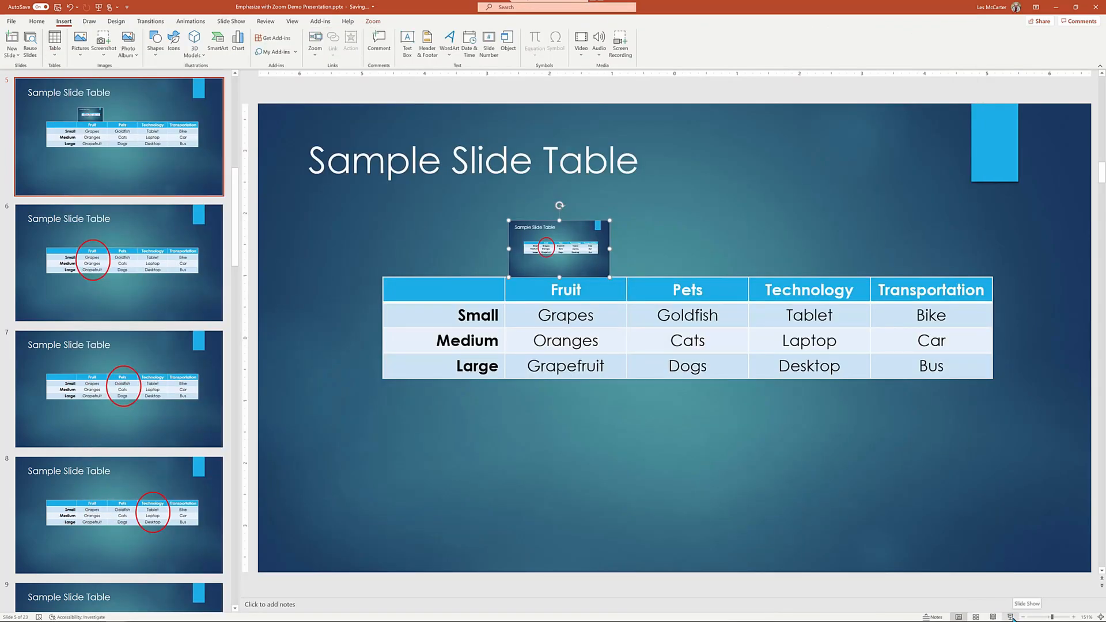
left_click(118, 389)
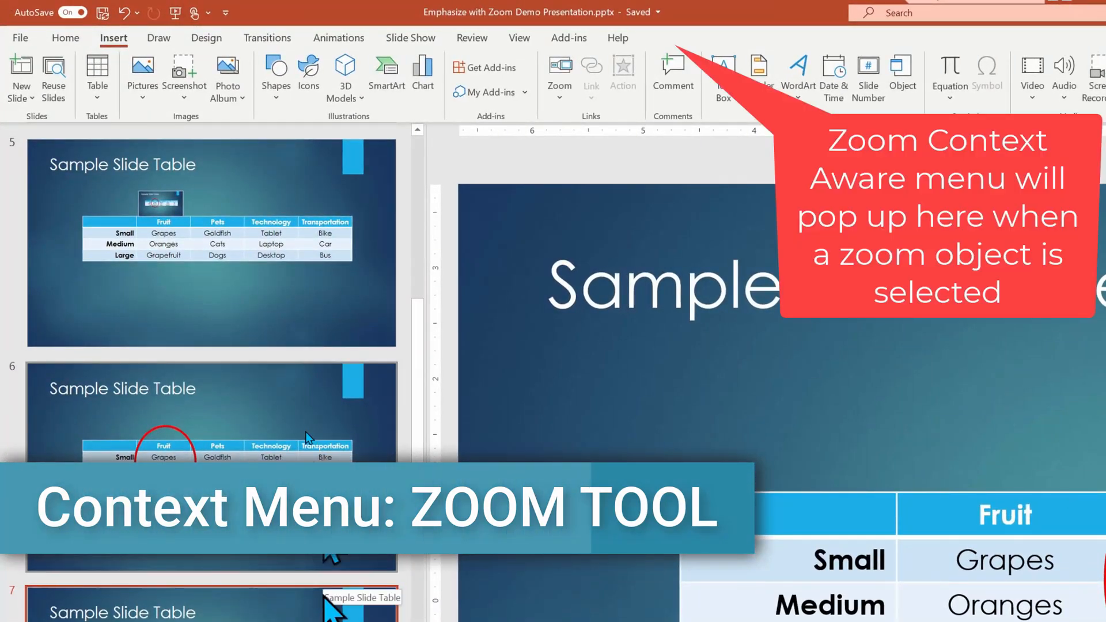
Select the slide zoom above the table on slide 5 and show its Zoom formatting options
left_click(212, 243)
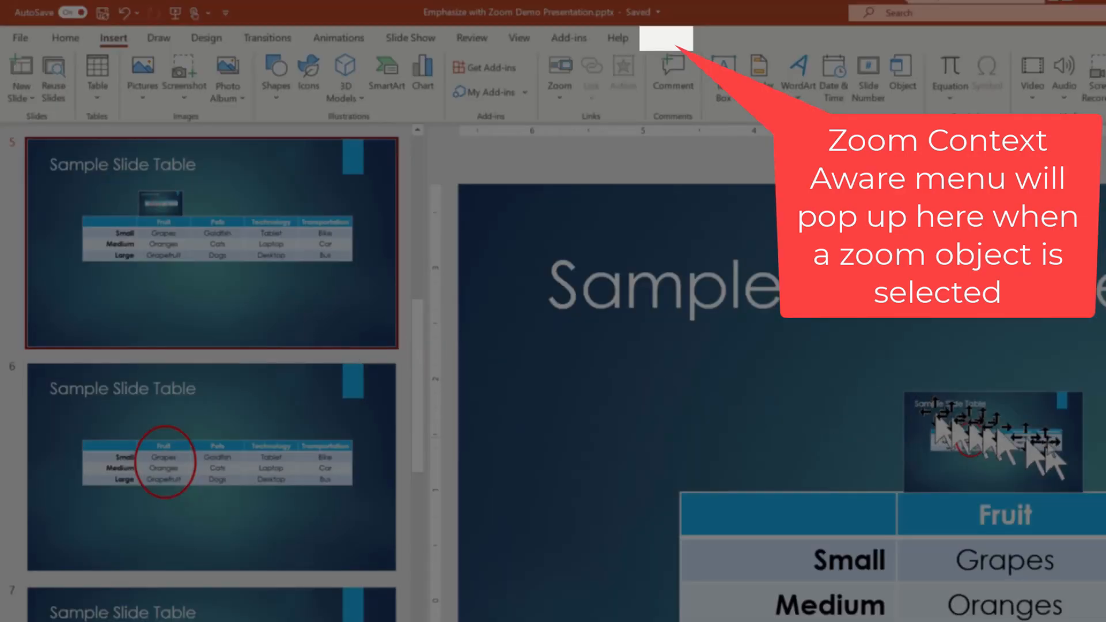
left_click(987, 441)
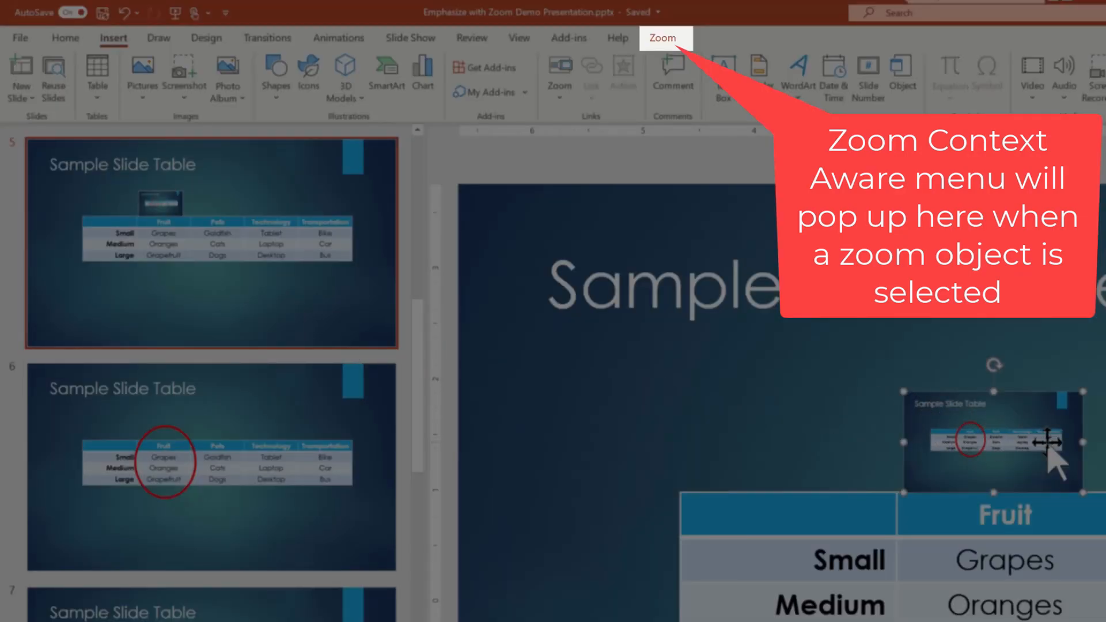
left_click(660, 38)
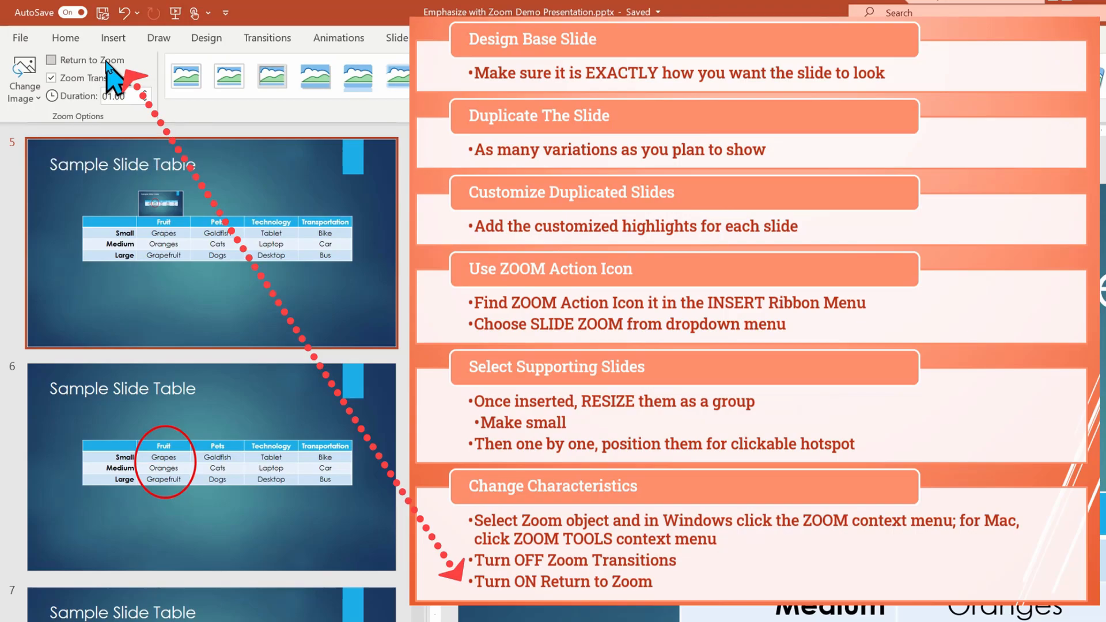
Enable Return to Zoom, disable Zoom Transition, then deselect the zoom
left_click(50, 60)
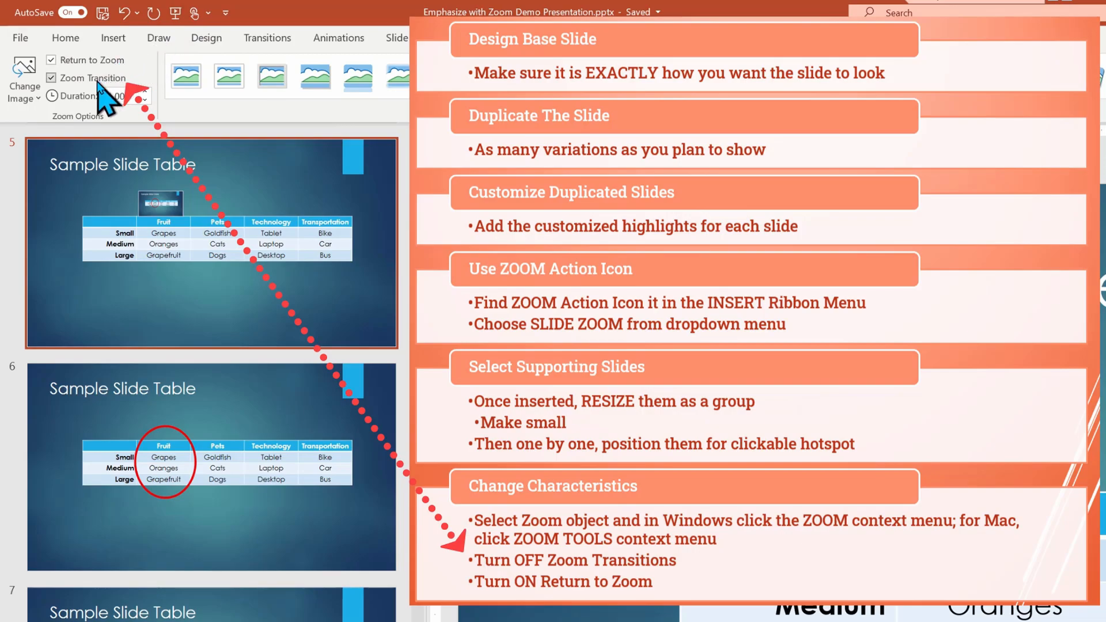
mouse_move(94, 78)
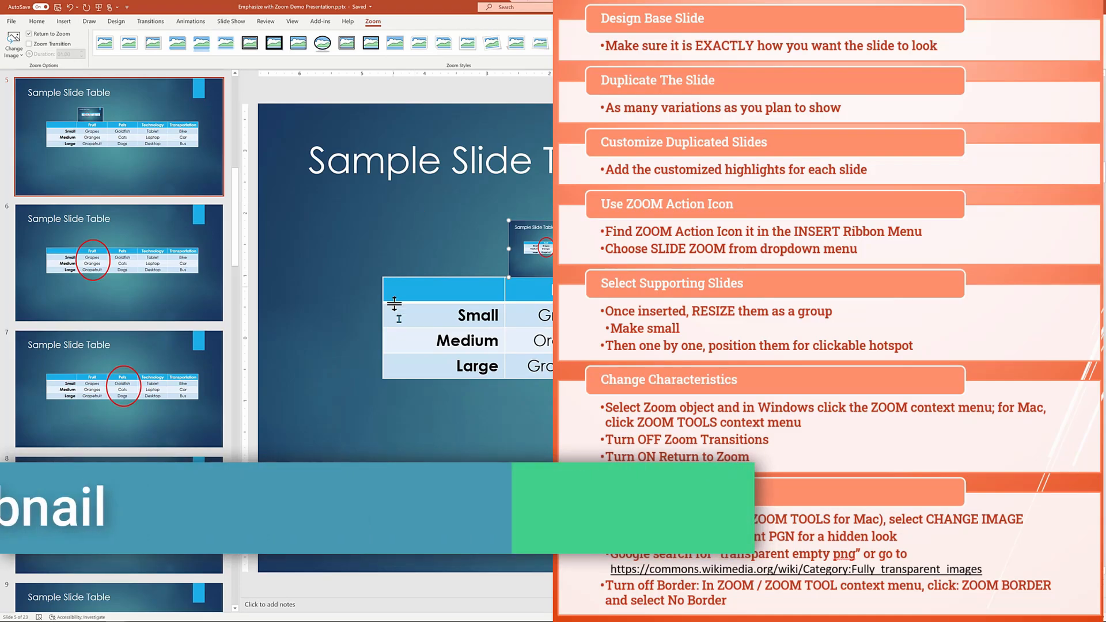
left_click(37, 20)
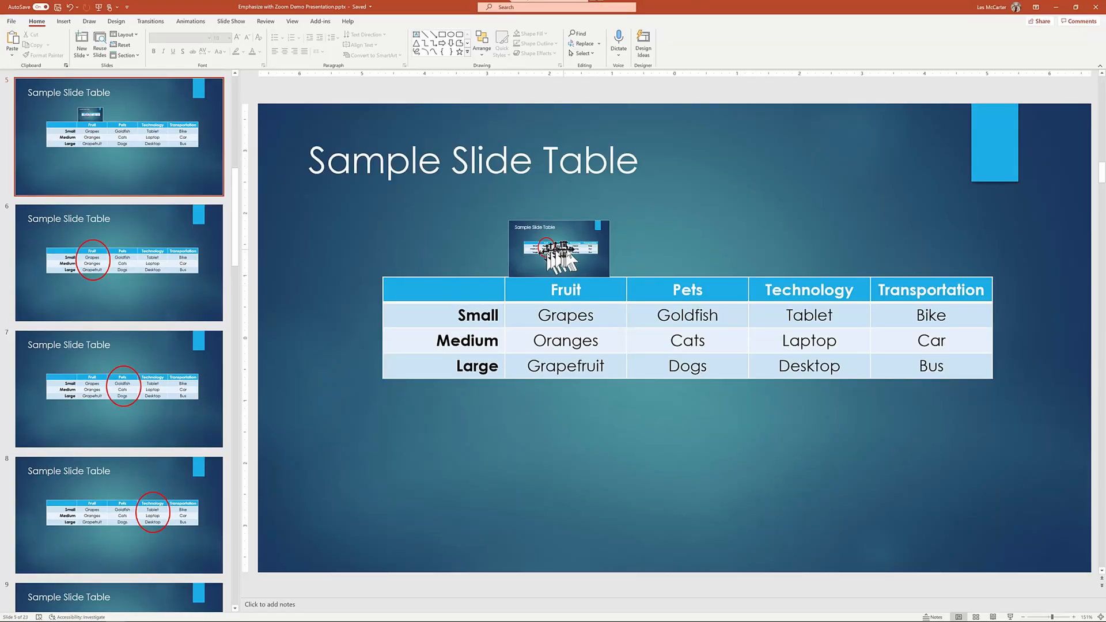
Select the slide zoom above the table and bring up its Change Image options
left_click(558, 248)
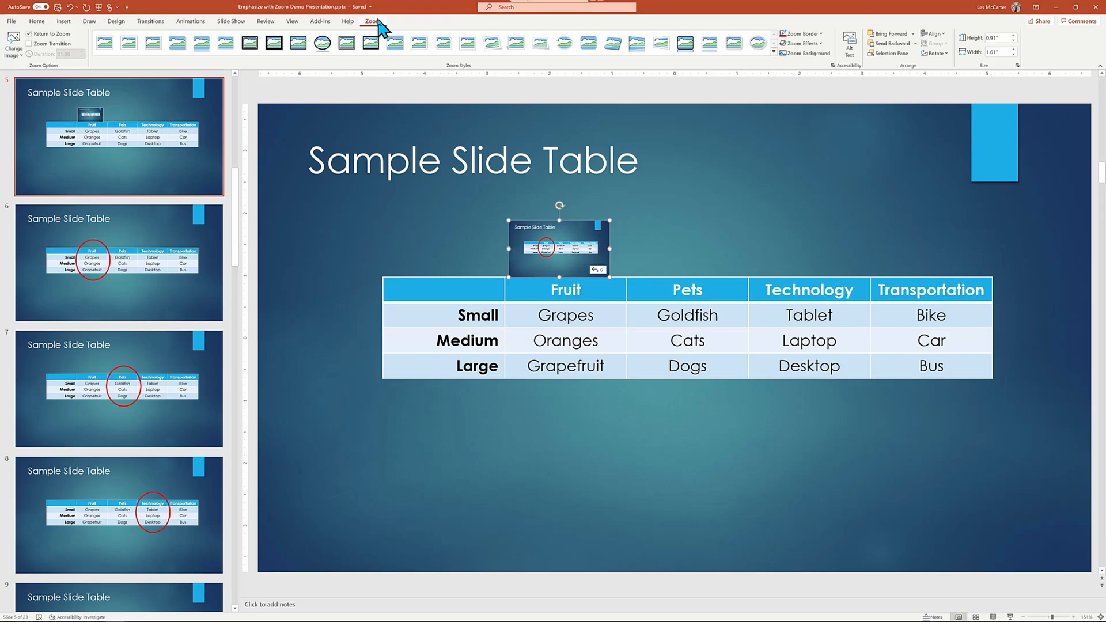
mouse_move(282, 98)
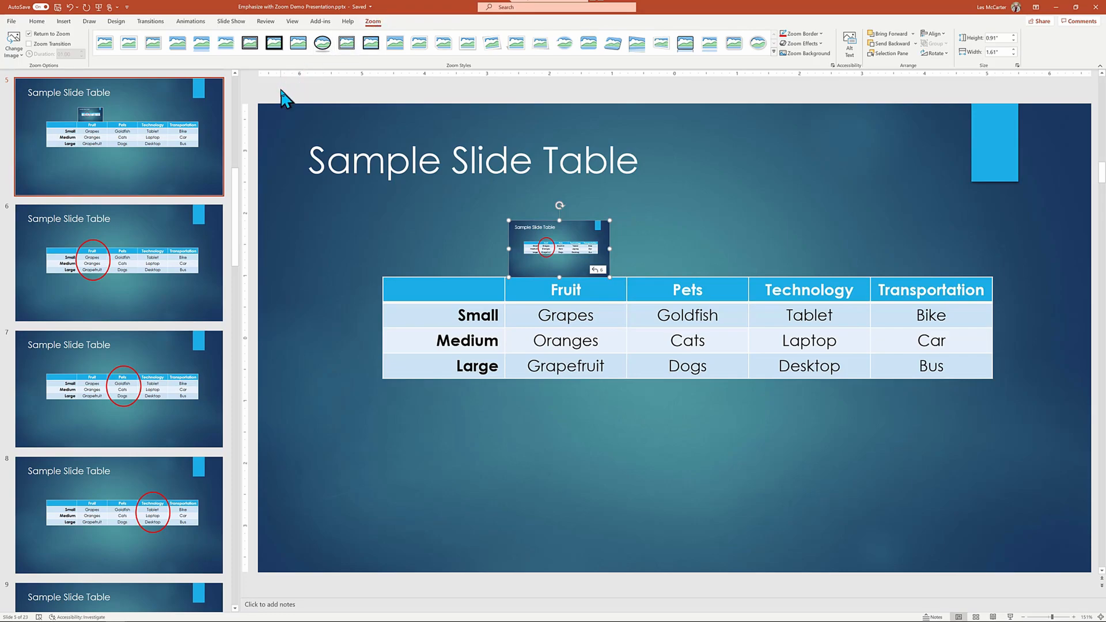
mouse_move(13, 48)
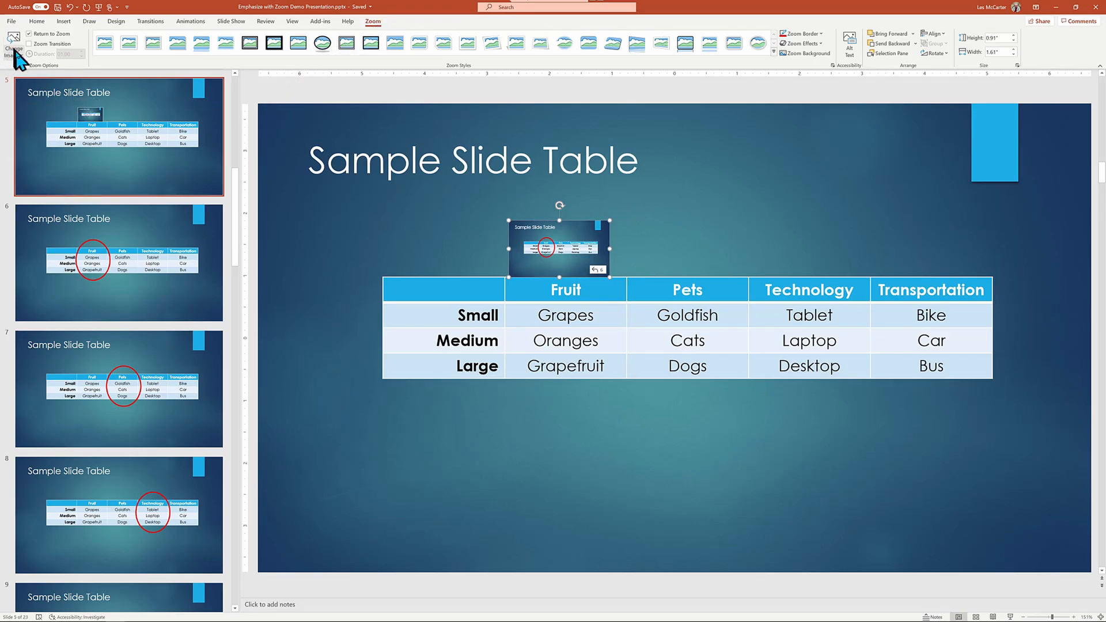
left_click(13, 48)
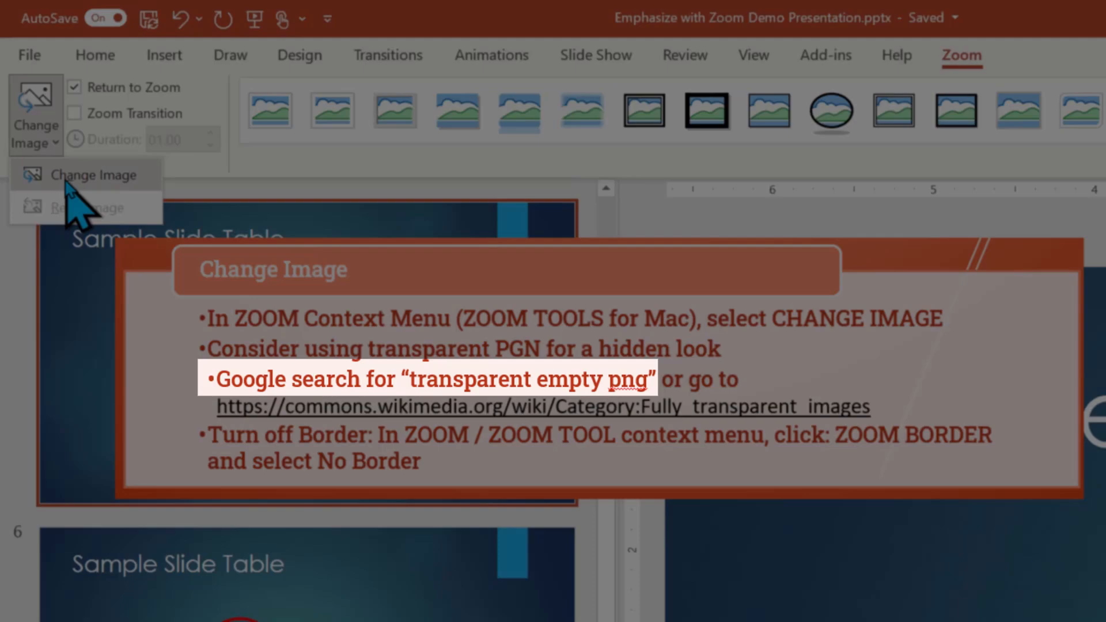
mouse_move(78, 215)
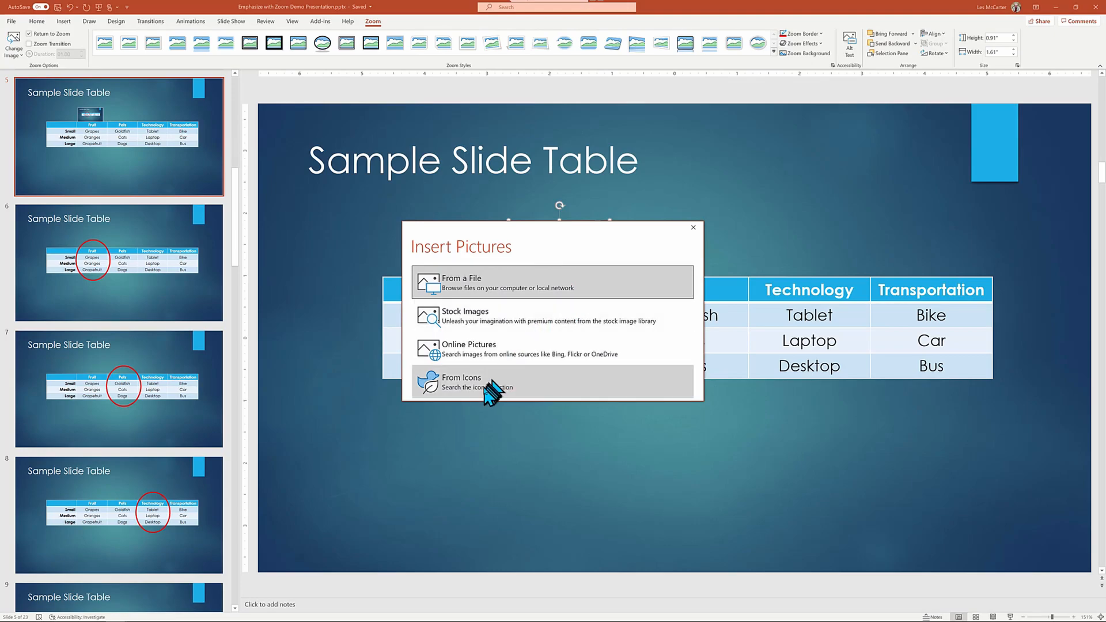
mouse_move(482, 286)
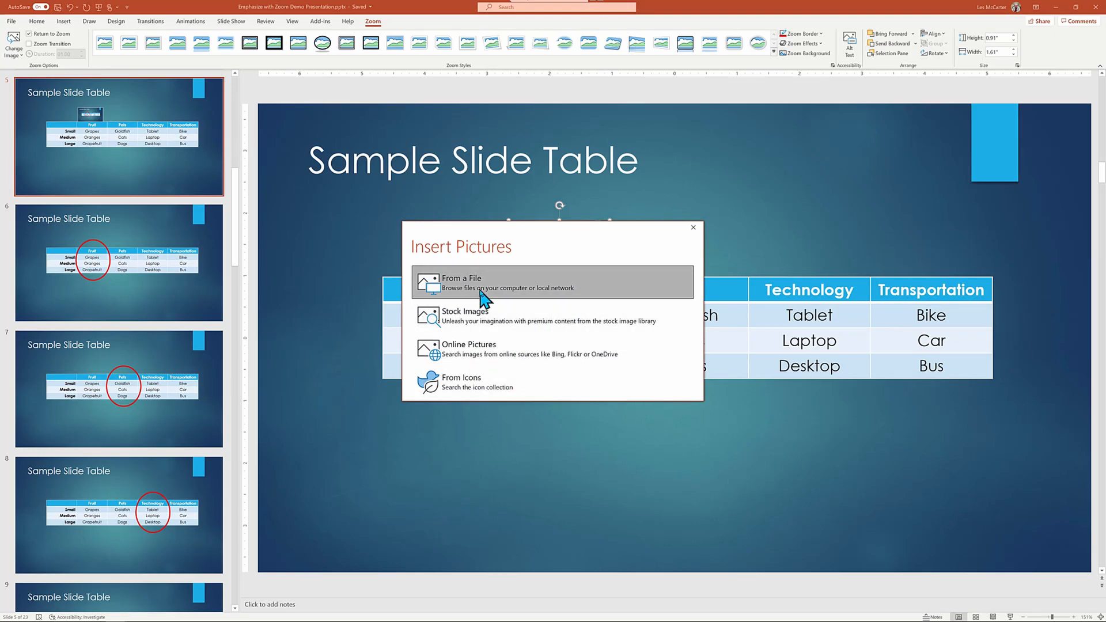
Insert the transparent PNG from the Transparent-images folder as the zoom's picture
left_click(462, 283)
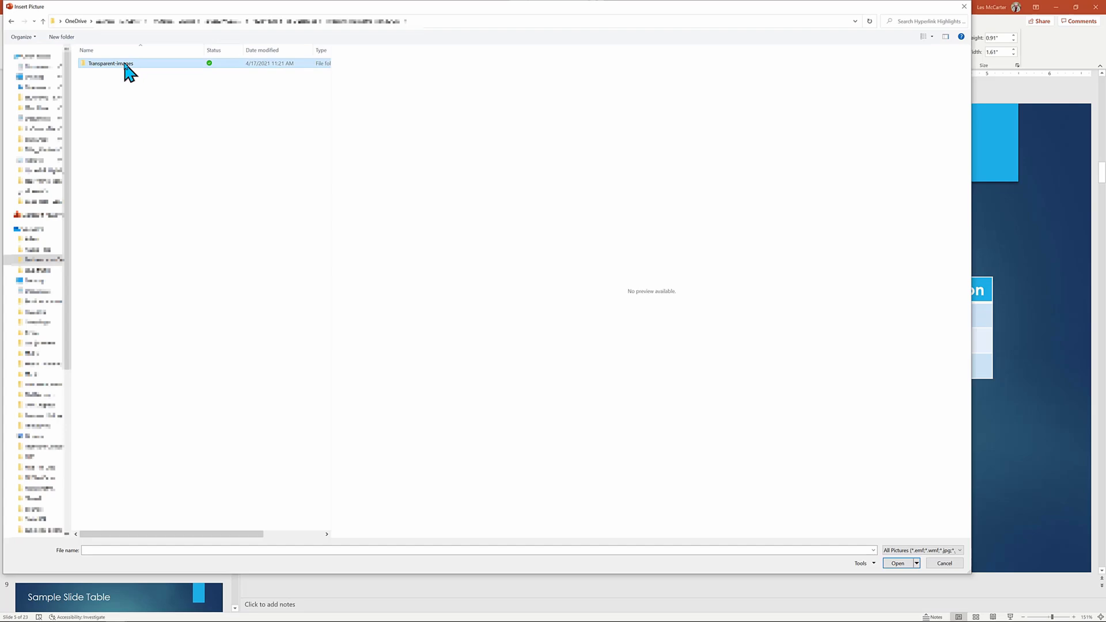
double_click(110, 63)
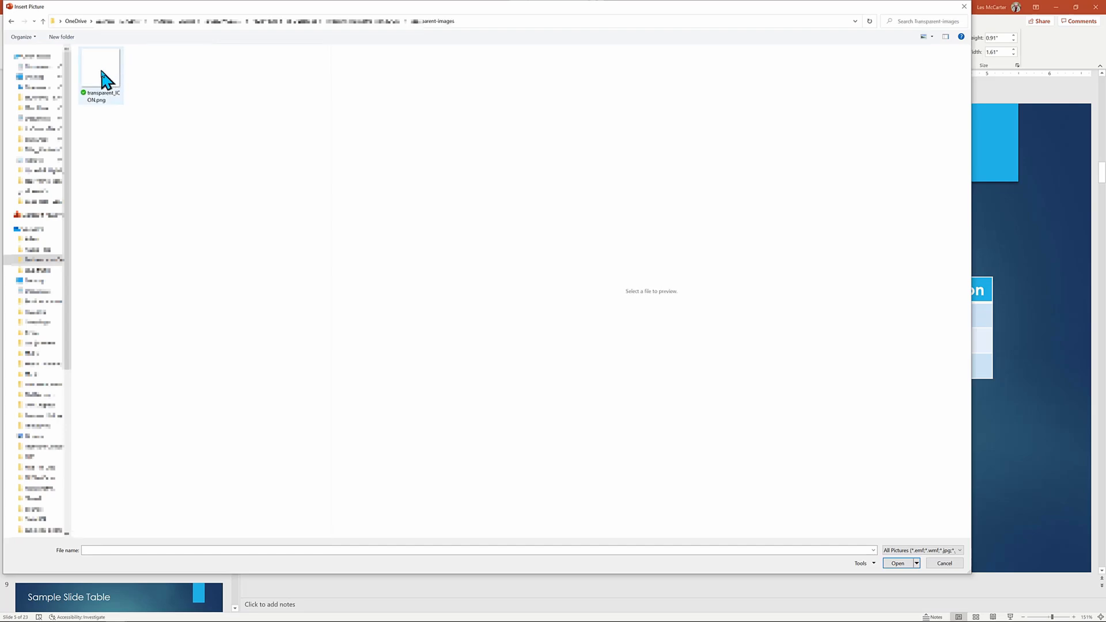
mouse_move(103, 78)
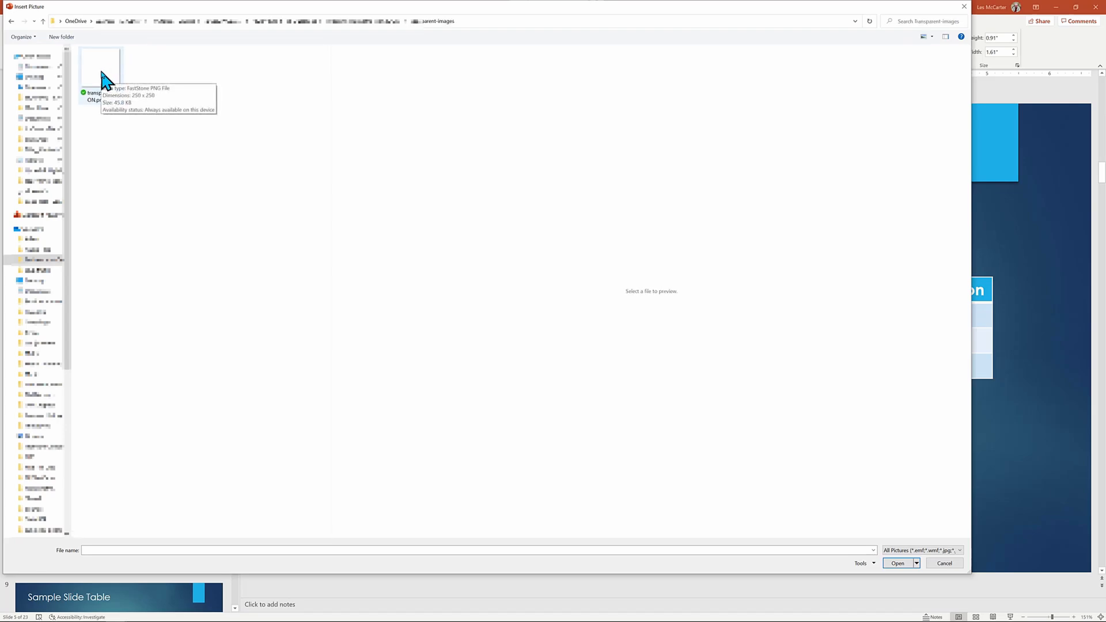
left_click(101, 67)
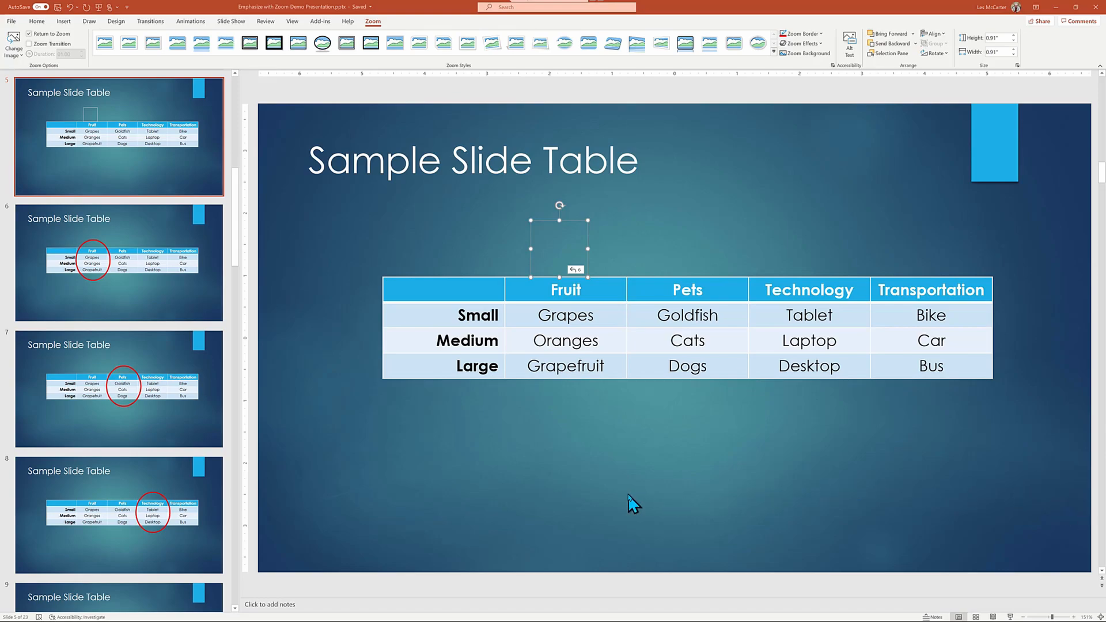
mouse_move(994, 607)
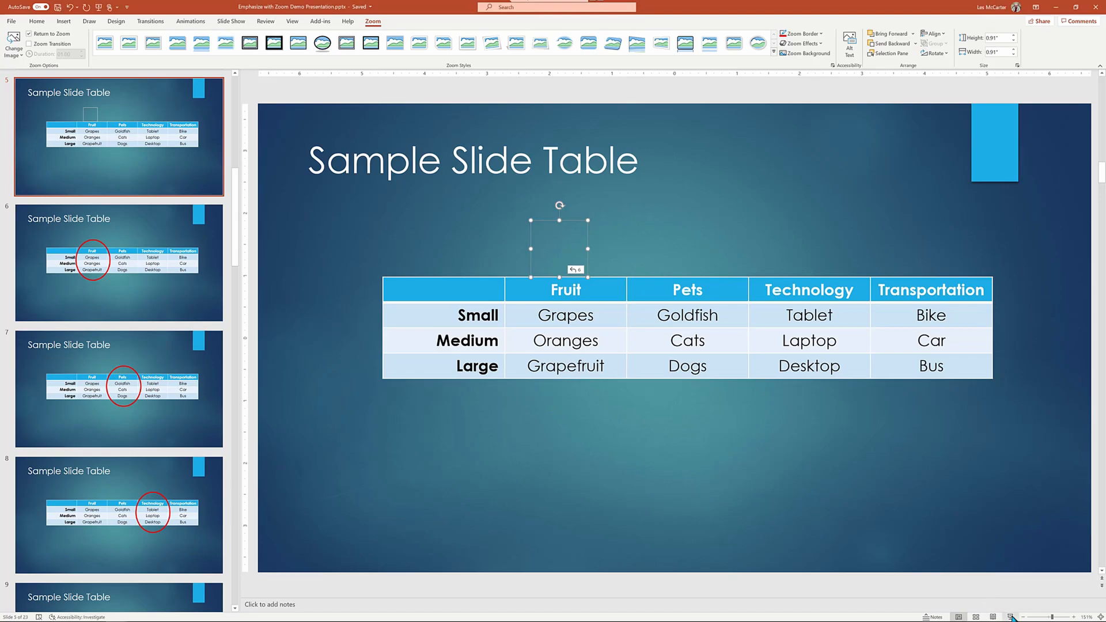
left_click(32, 21)
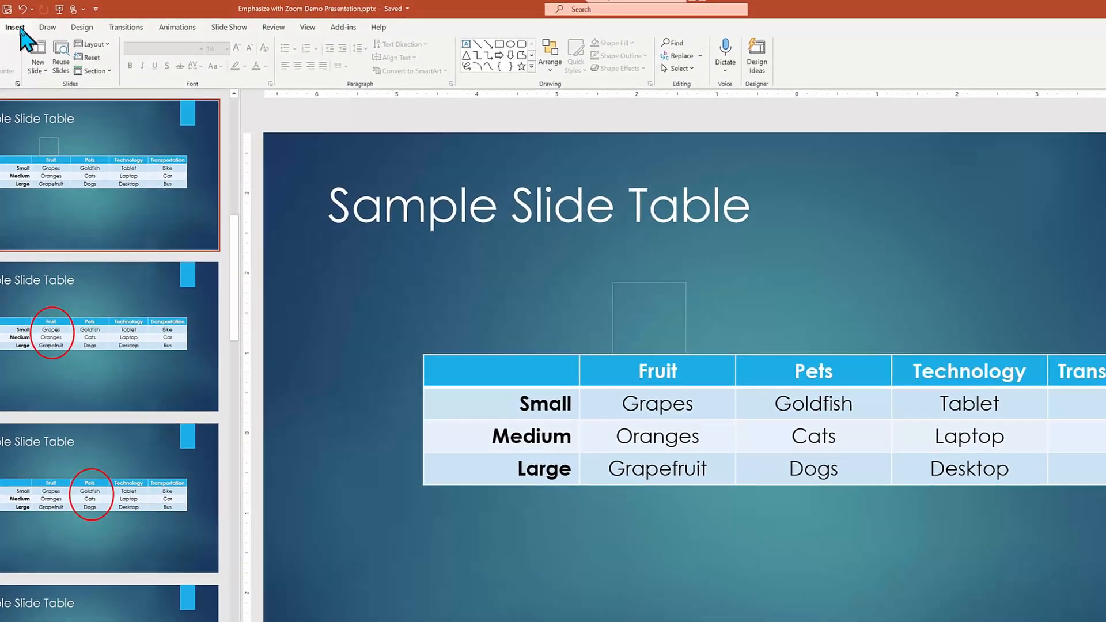
Start a new Slide Zoom from Insert > Zoom and tick another highlight slide
left_click(16, 27)
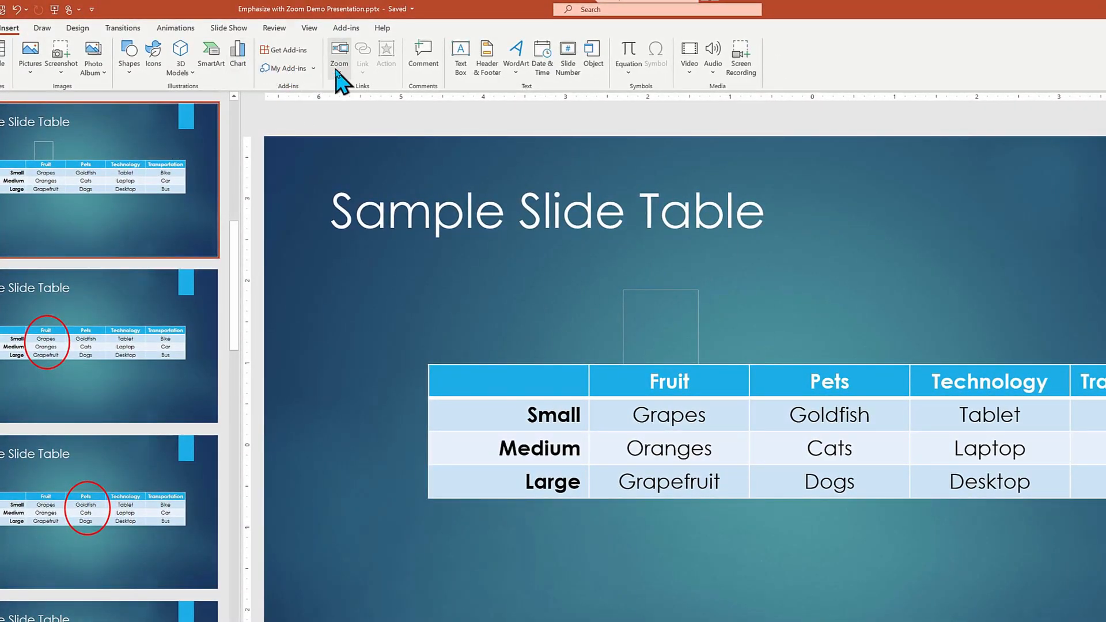
left_click(339, 54)
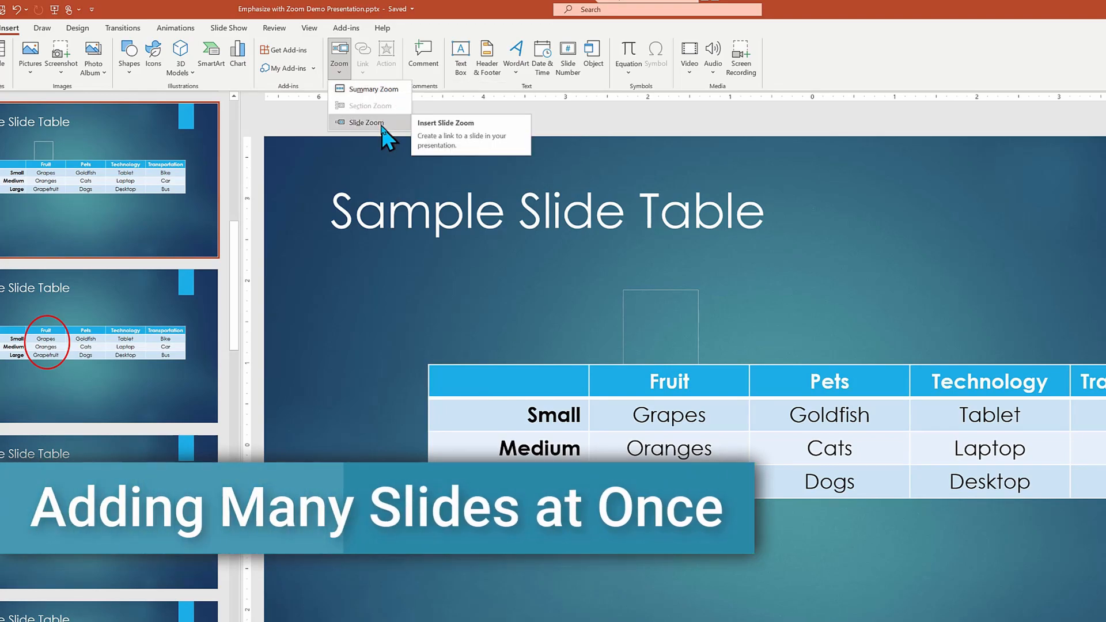
left_click(365, 122)
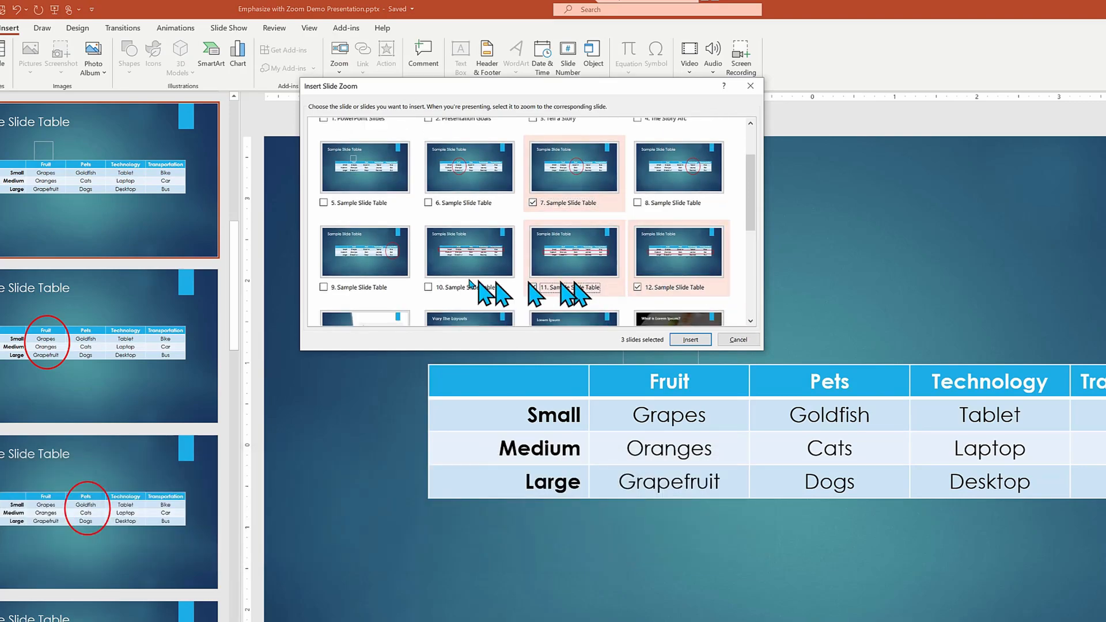
left_click(688, 339)
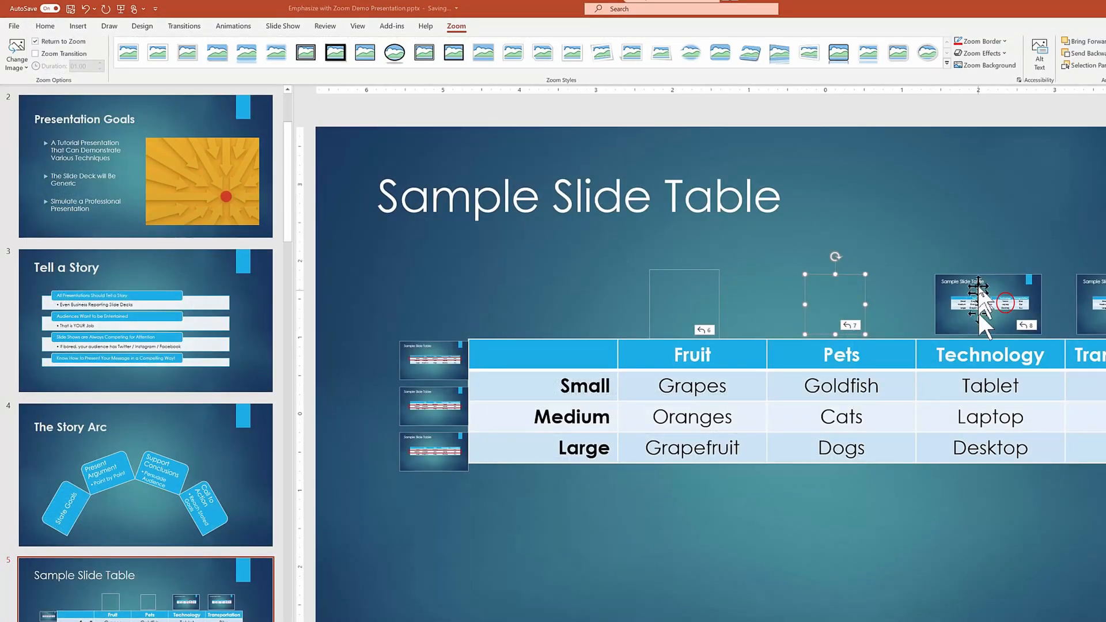
Replace the Technology column zoom and one row zoom with the transparent PNG image
left_click(16, 50)
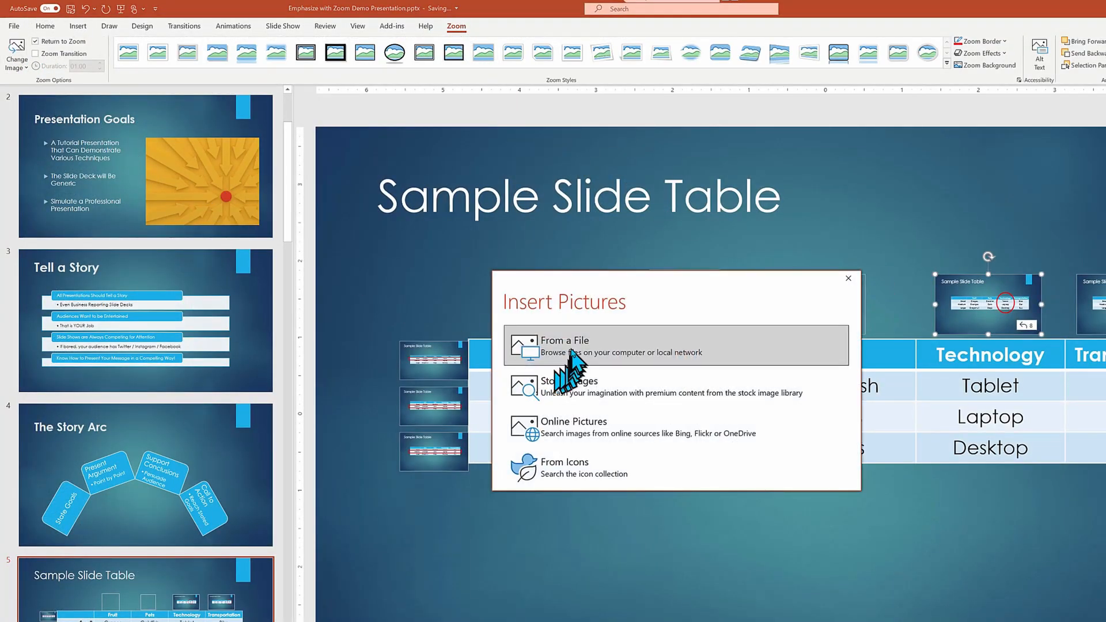
left_click(848, 278)
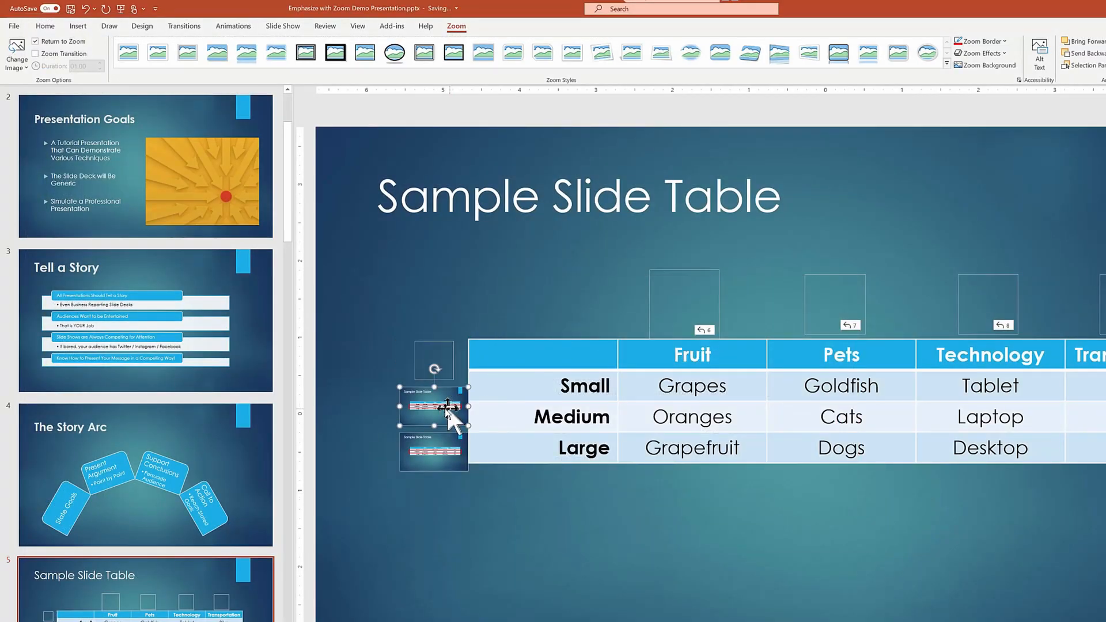
left_click(16, 53)
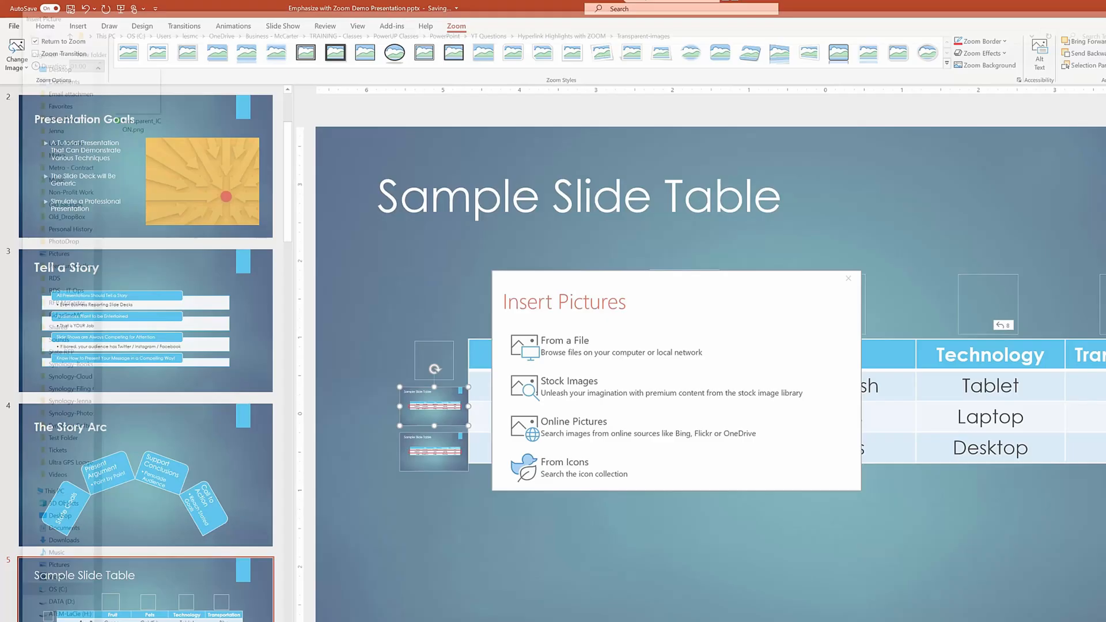
left_click(564, 345)
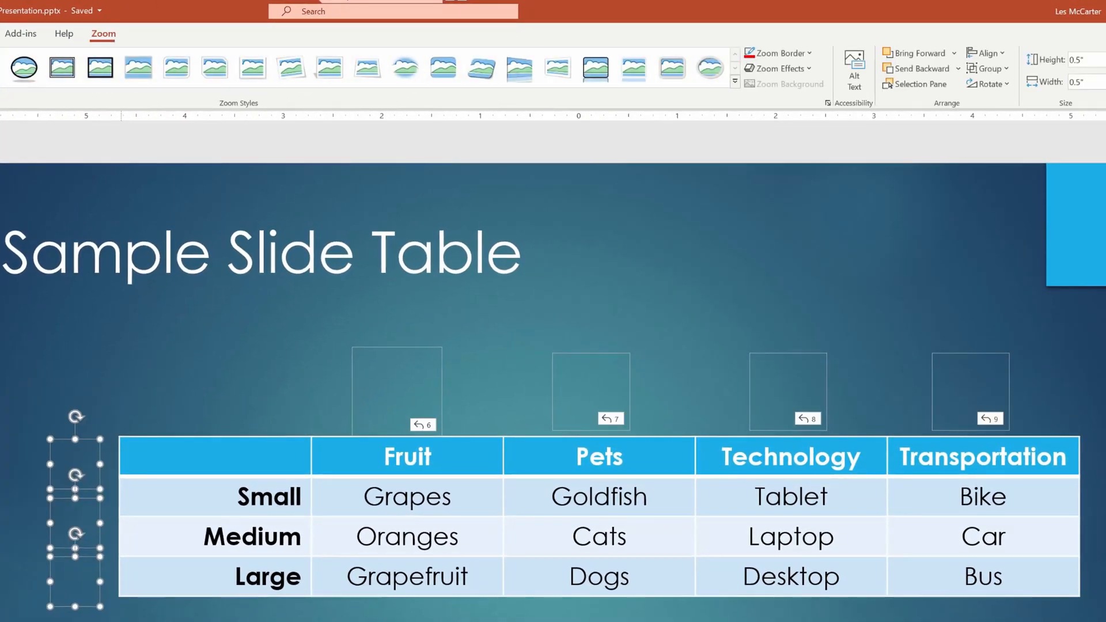
mouse_move(520, 615)
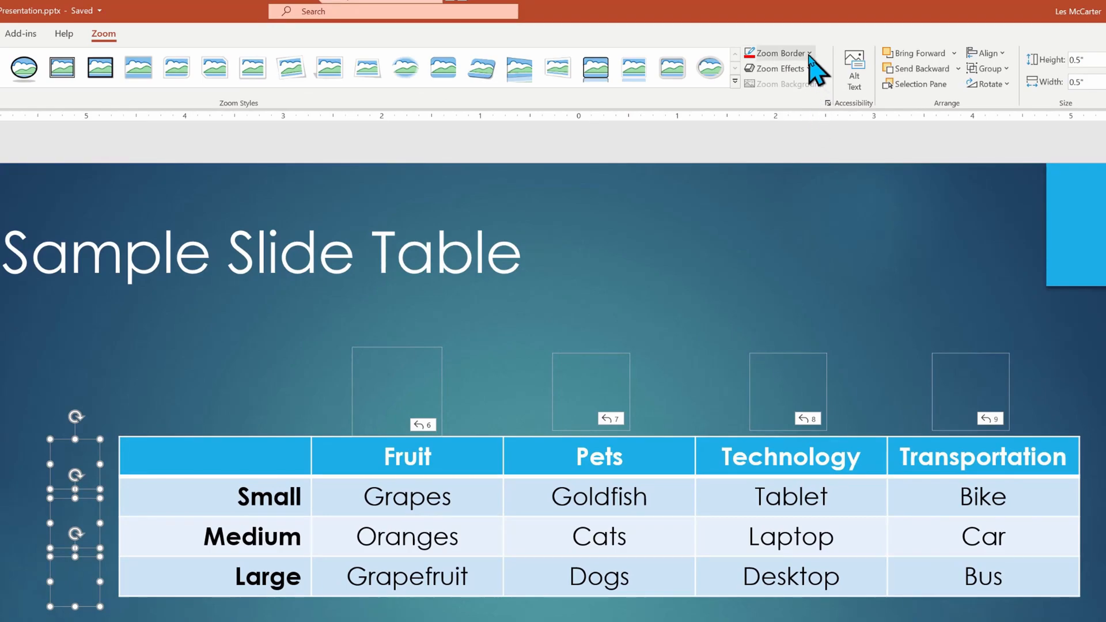
Select only the four column zooms and set their Zoom Border to No Outline
left_click(811, 53)
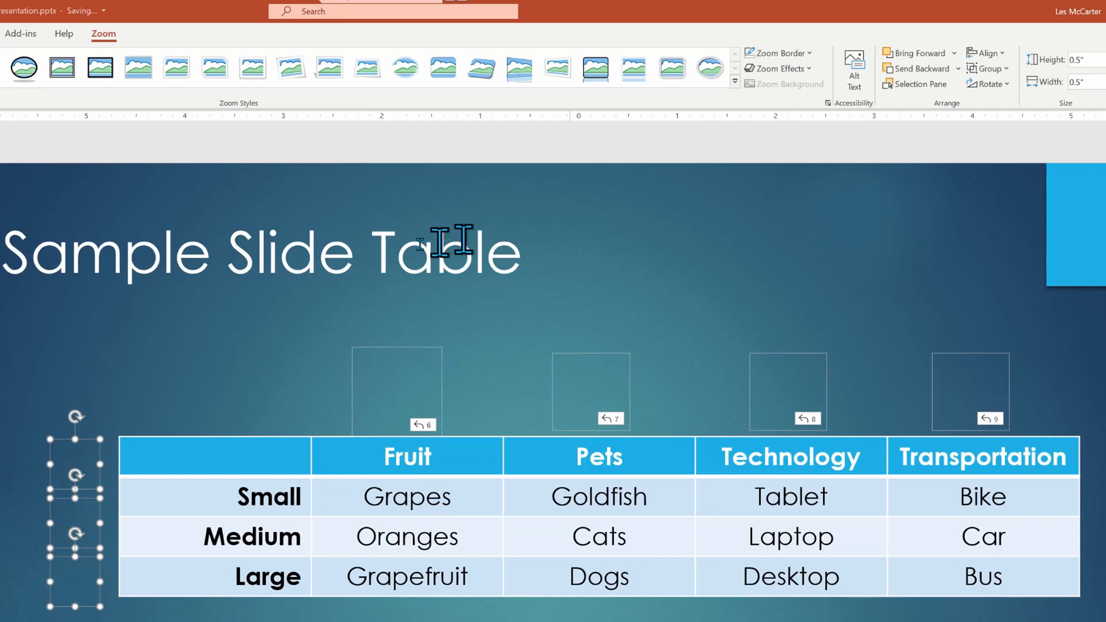
left_click(170, 408)
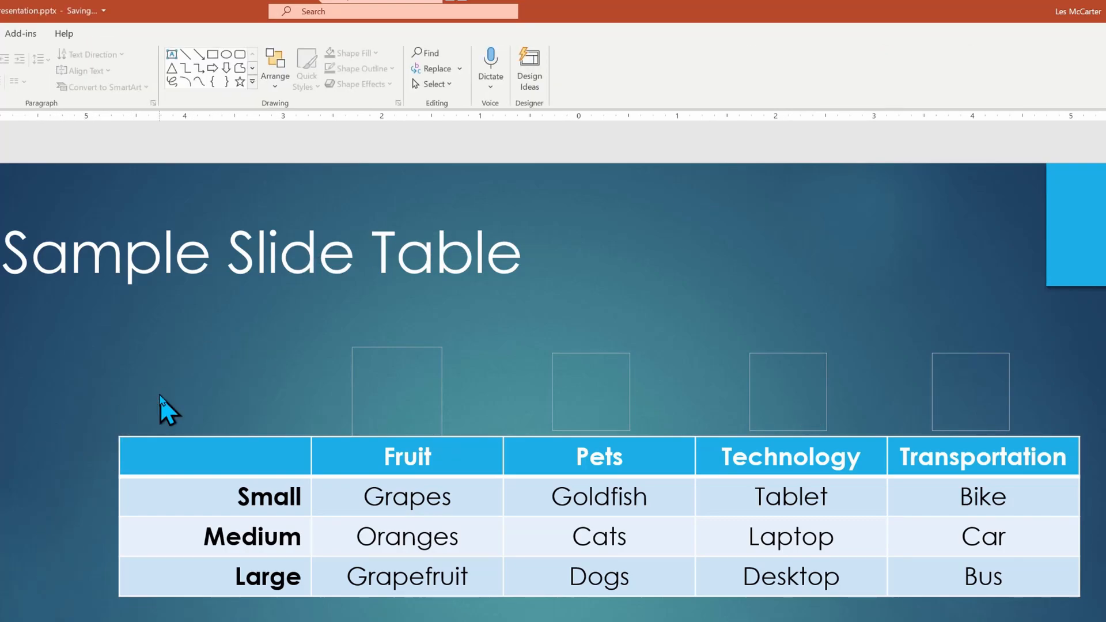
mouse_move(1086, 345)
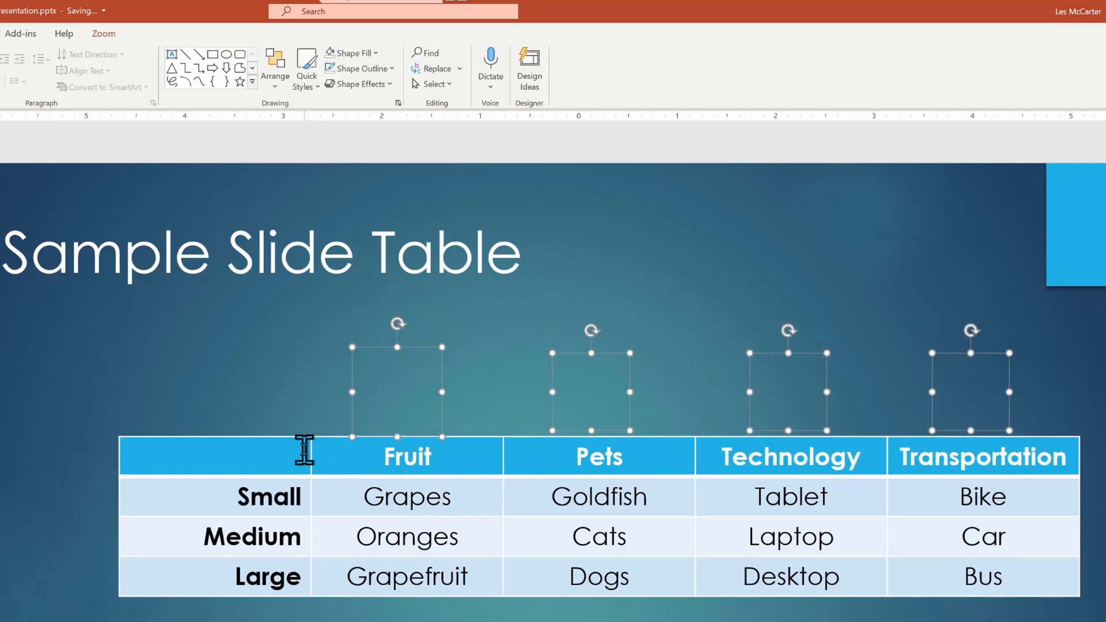
left_click(103, 33)
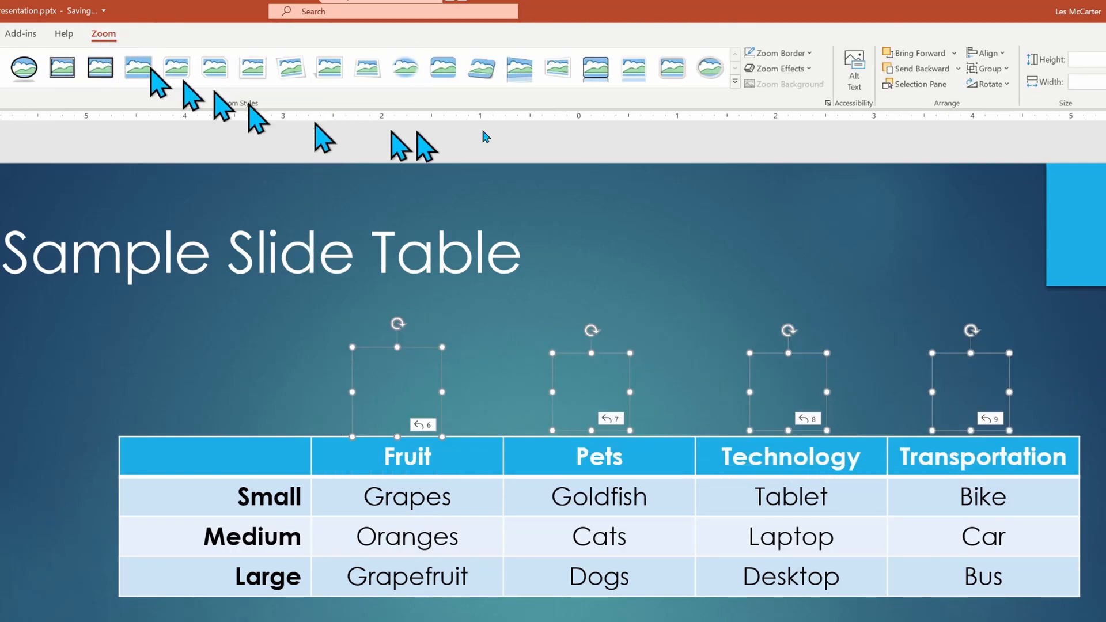
left_click(776, 53)
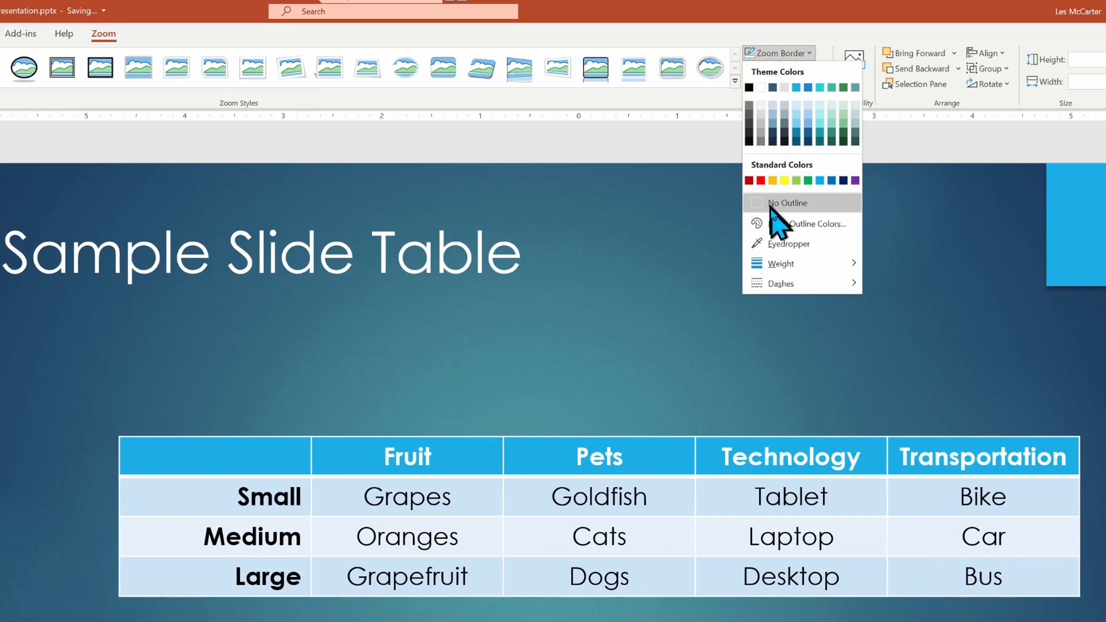
left_click(787, 203)
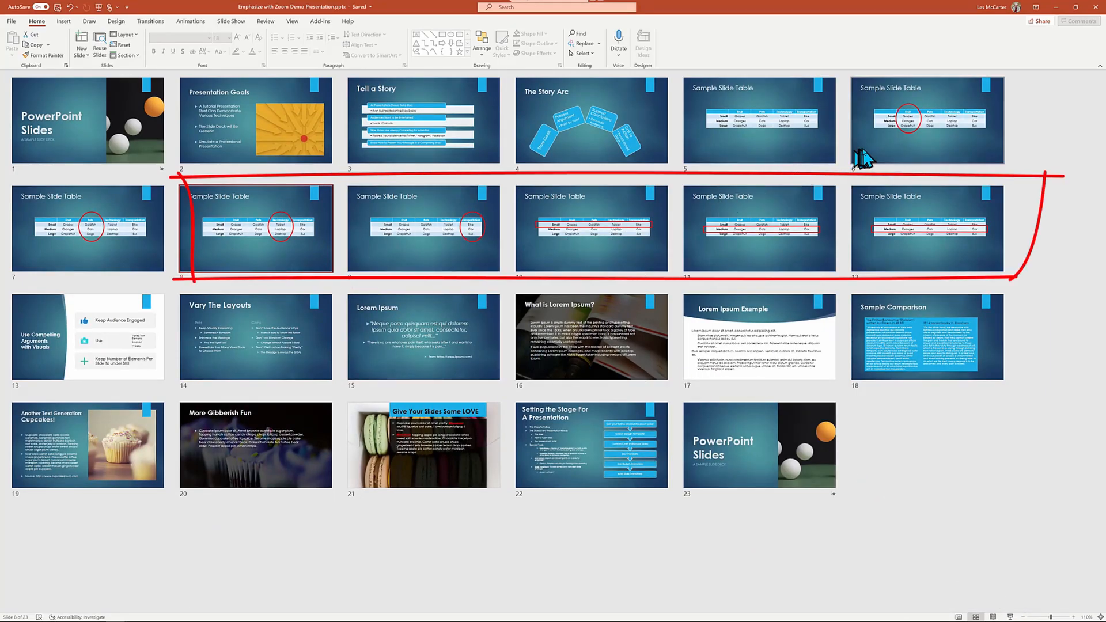
Select highlight slide 6 in the Slide Sorter grid
left_click(926, 119)
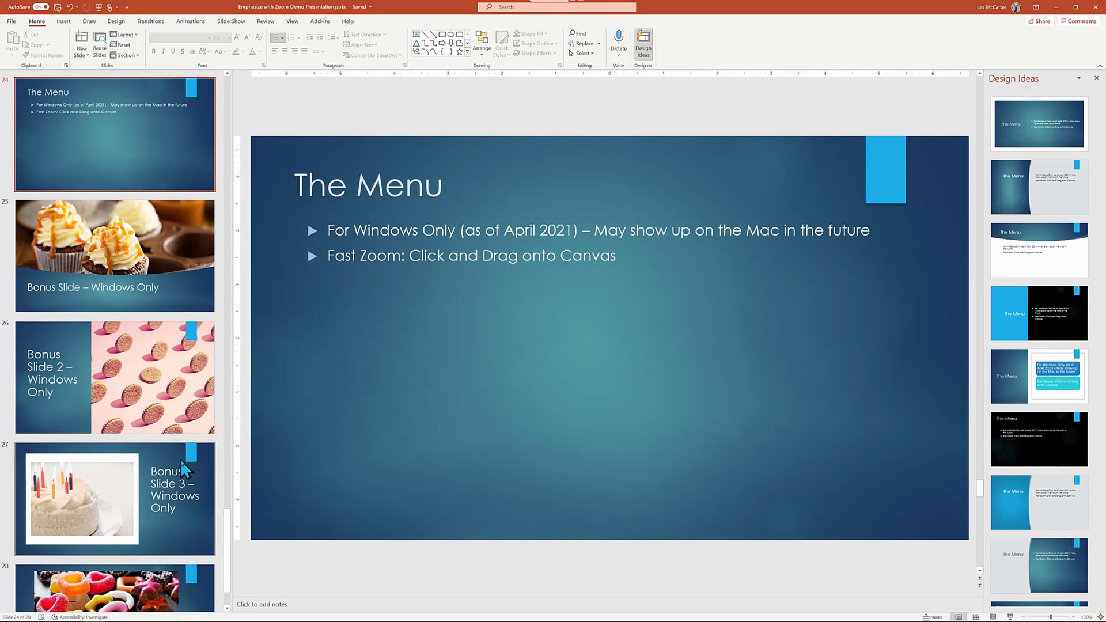
Scroll to The Menu slide and select the 'Bonus Slide – Windows Only' zoom
scroll("down", 3)
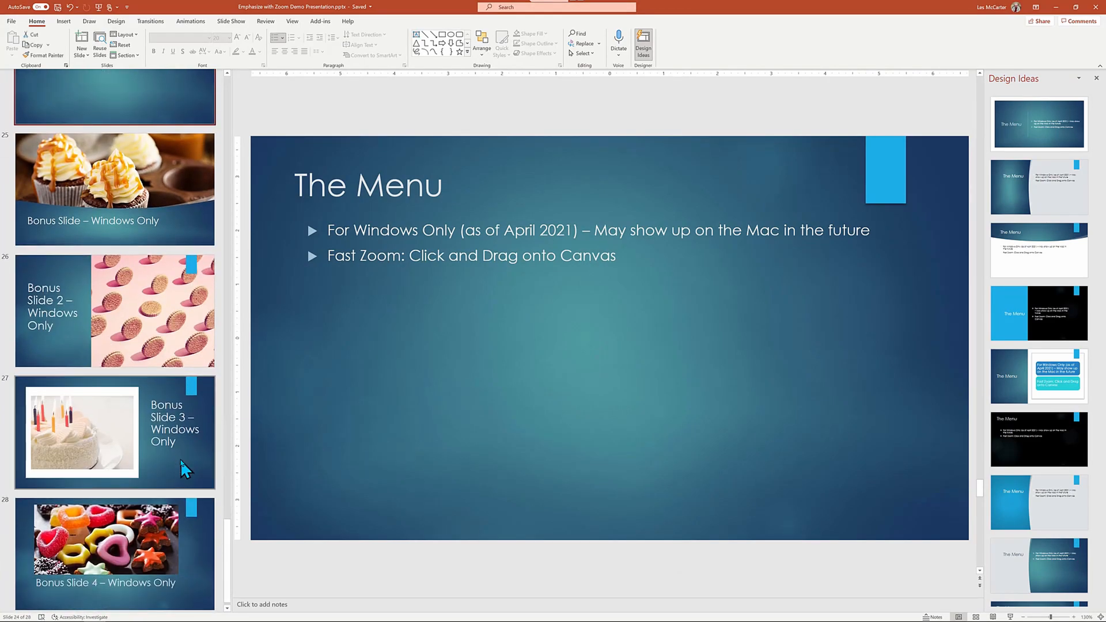
mouse_move(123, 214)
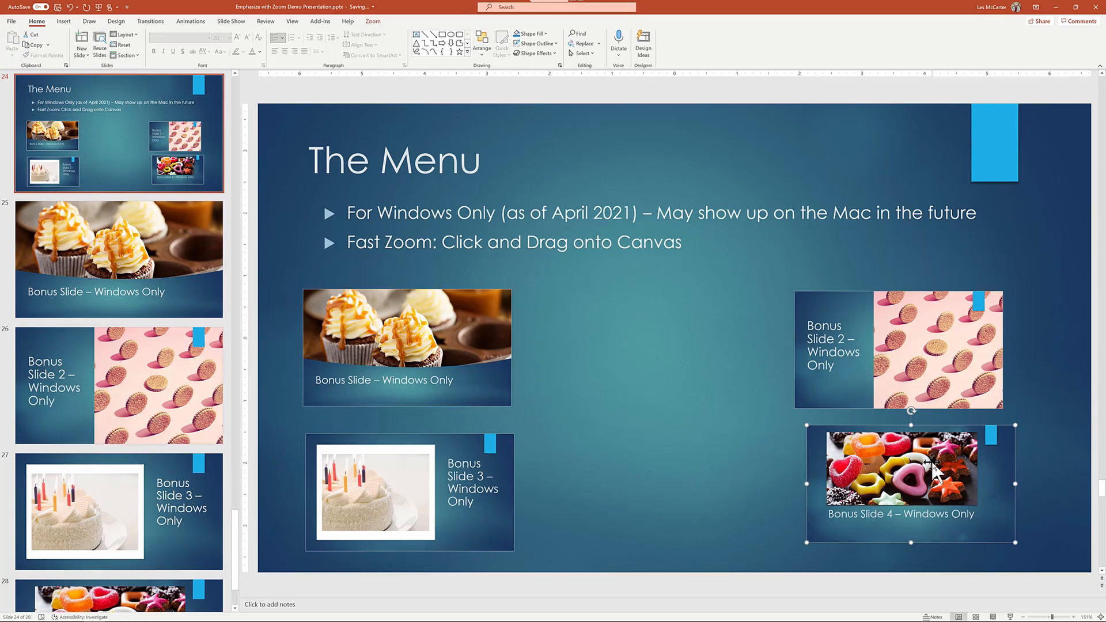
left_click(406, 347)
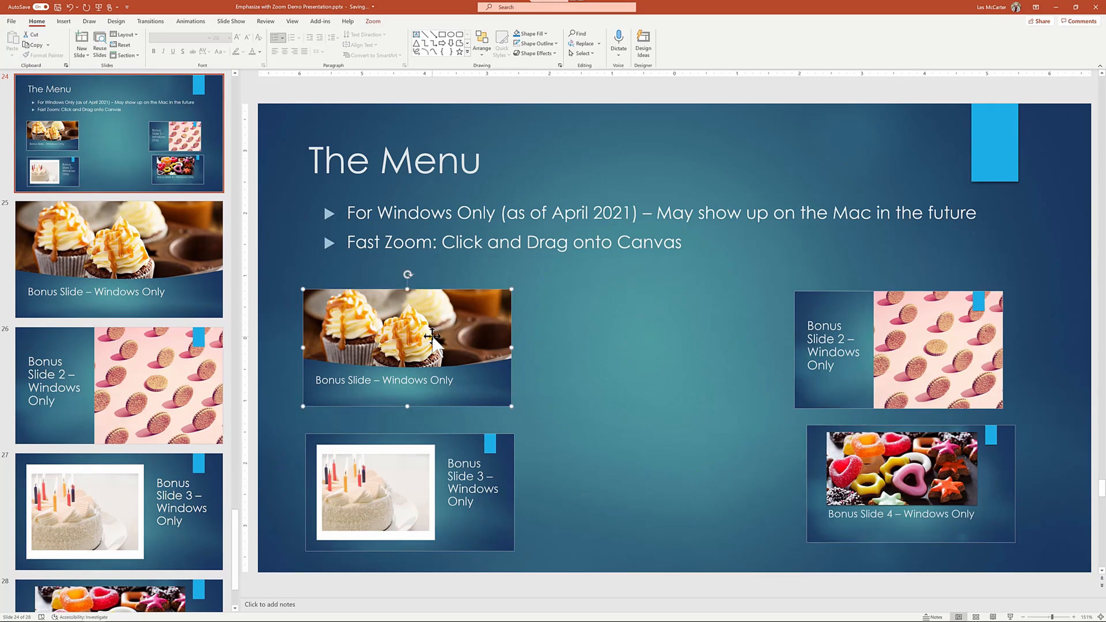